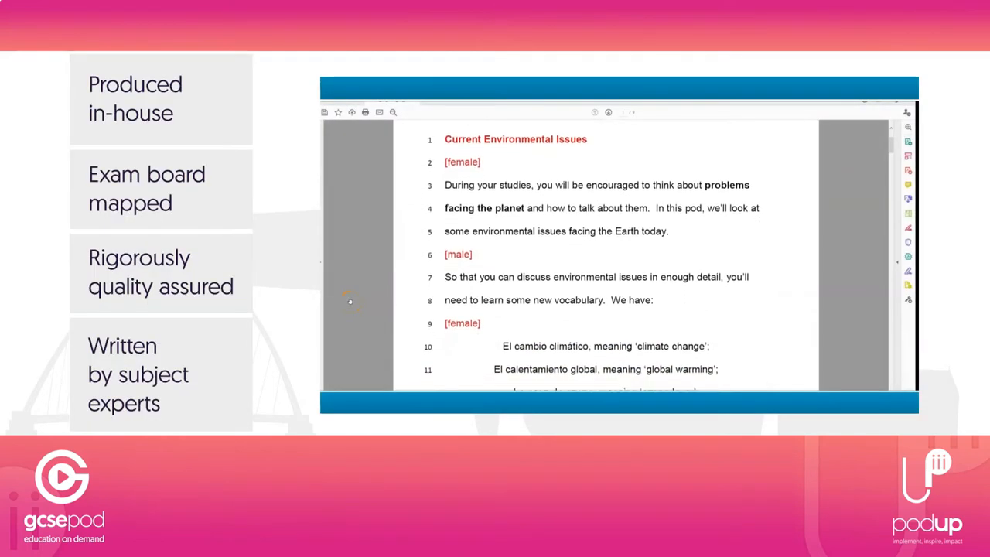
Move past the pod-script intro slides to the GCSEPod teacher Home dashboard
{"action": "scroll", "scroll_direction": "down", "scroll_amount": 3}
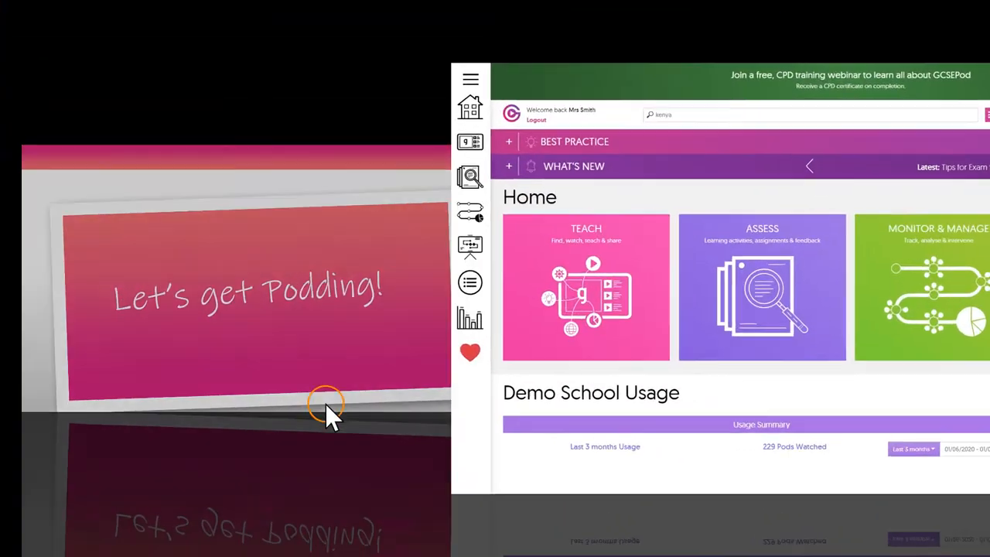
Browse Teach > History AQA topics to the Elizabethan England, c1568-1603 titles
{"action": "left_click", "coordinate": [586, 287]}
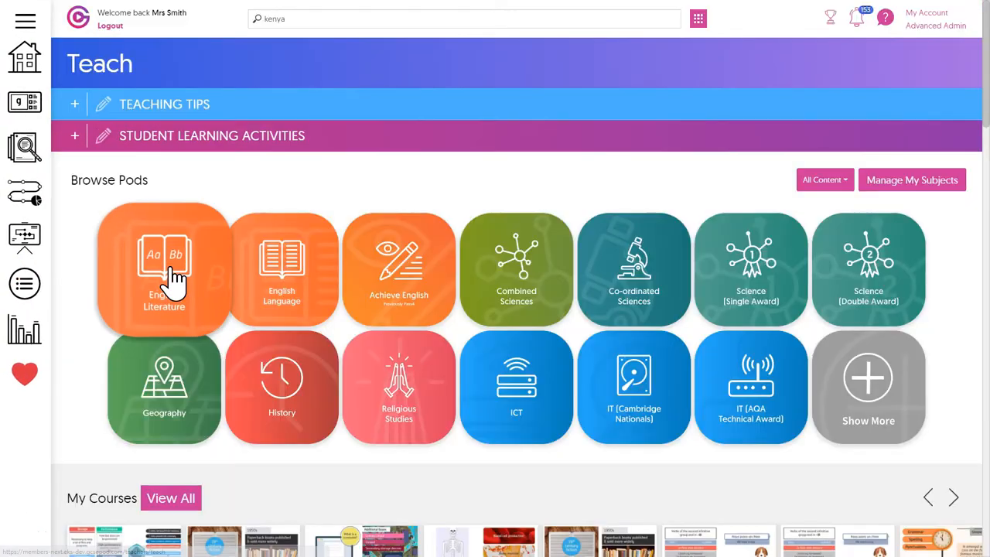
{"action": "mouse_move", "coordinate": [282, 387]}
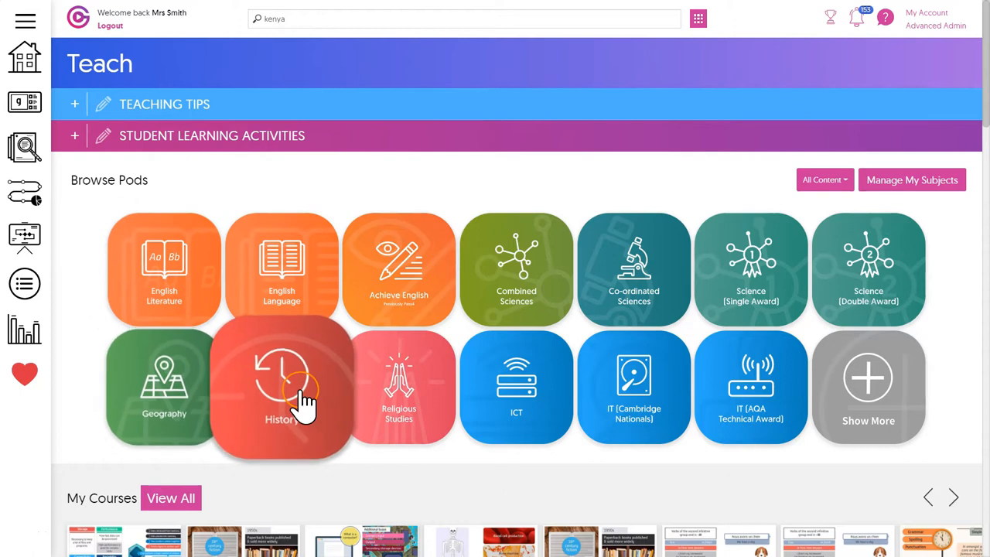
{"action": "left_click", "coordinate": [281, 387]}
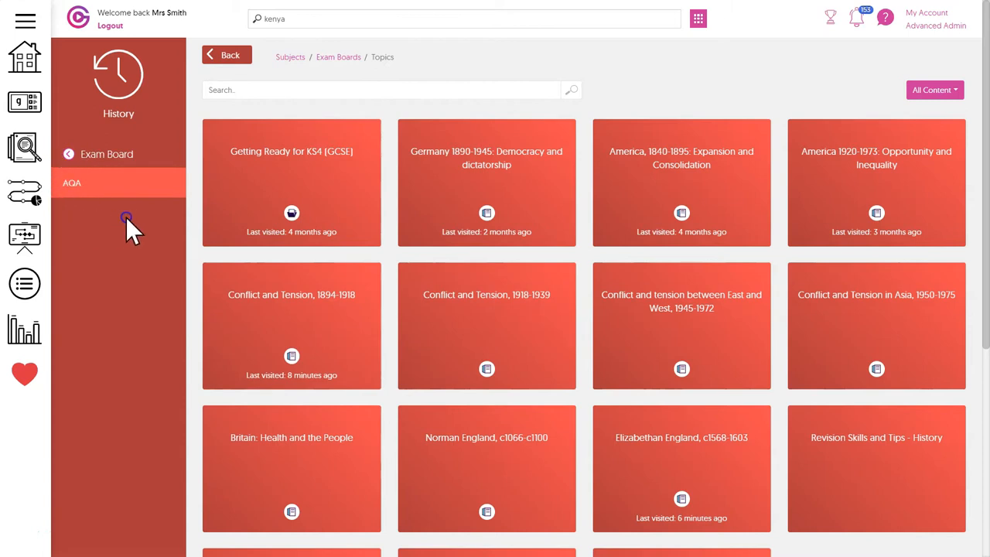
{"action": "mouse_move", "coordinate": [69, 154]}
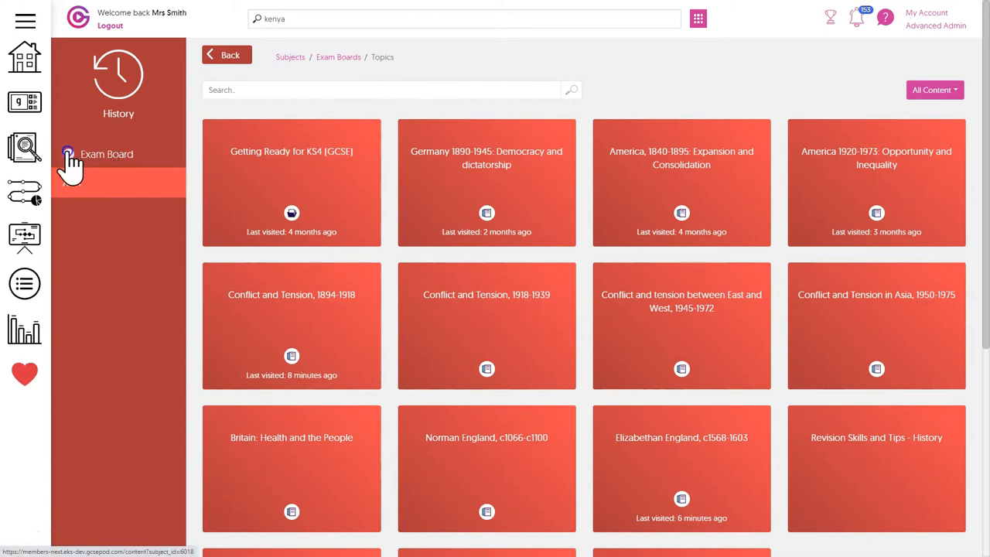
{"action": "left_click", "coordinate": [107, 153]}
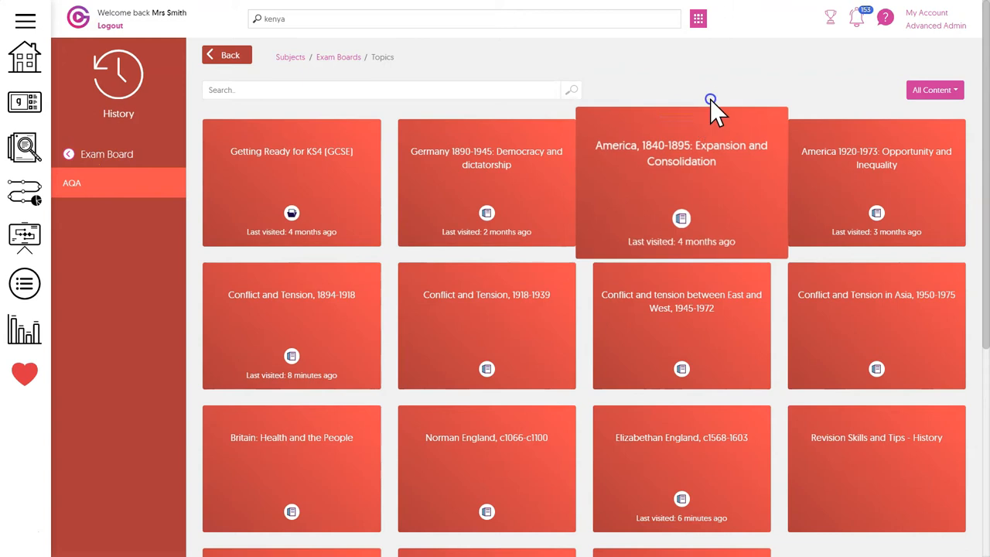
{"action": "mouse_move", "coordinate": [712, 101]}
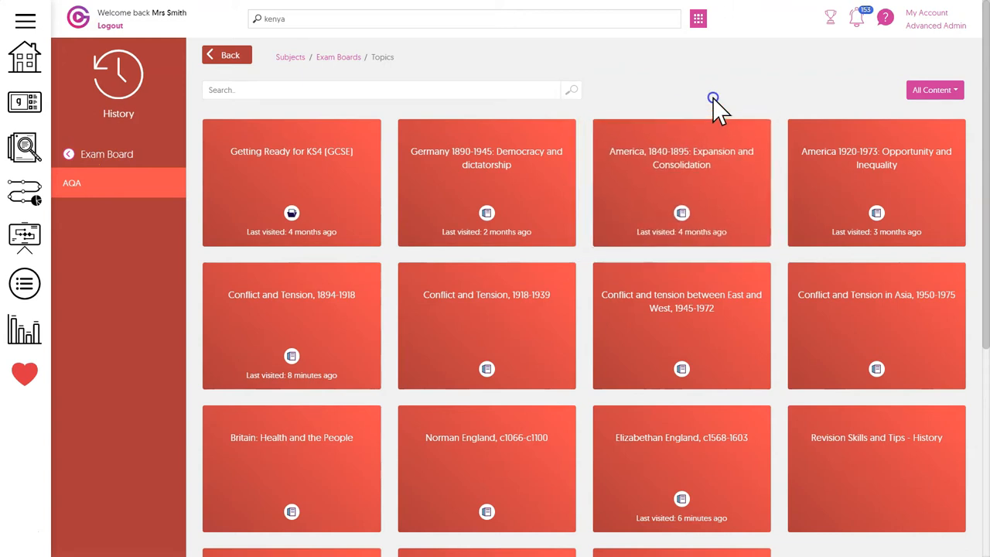
{"action": "left_click", "coordinate": [885, 17]}
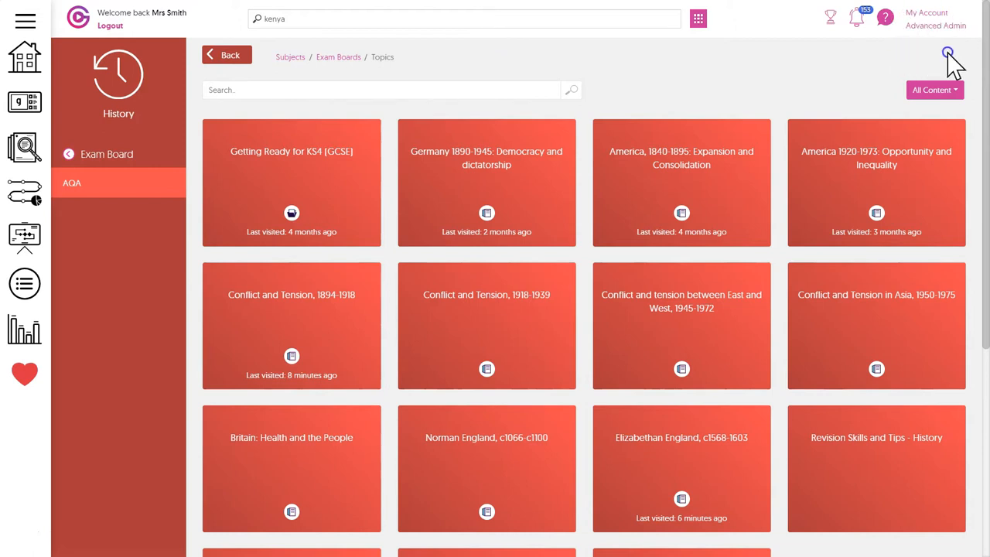
{"action": "mouse_move", "coordinate": [559, 63]}
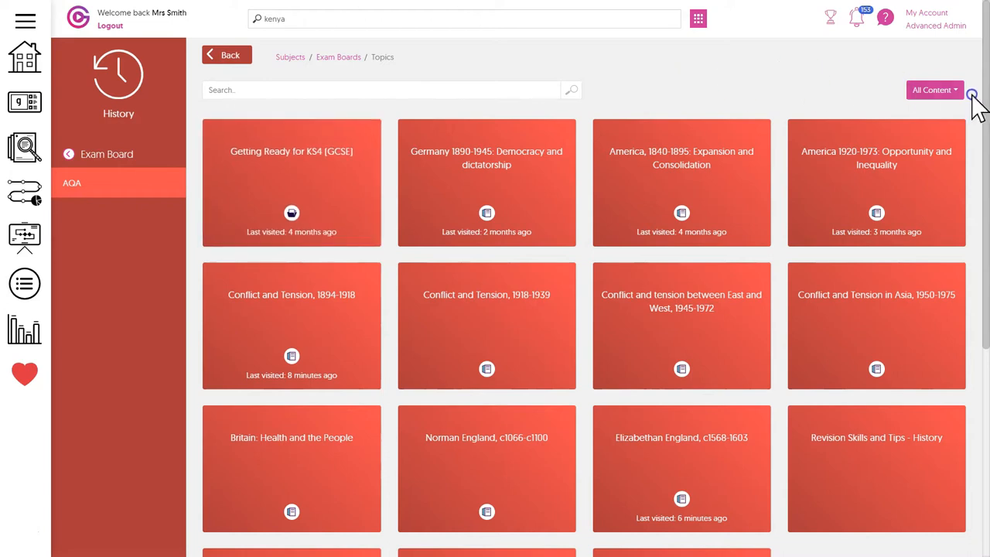
{"action": "scroll", "scroll_direction": "down", "scroll_amount": 3}
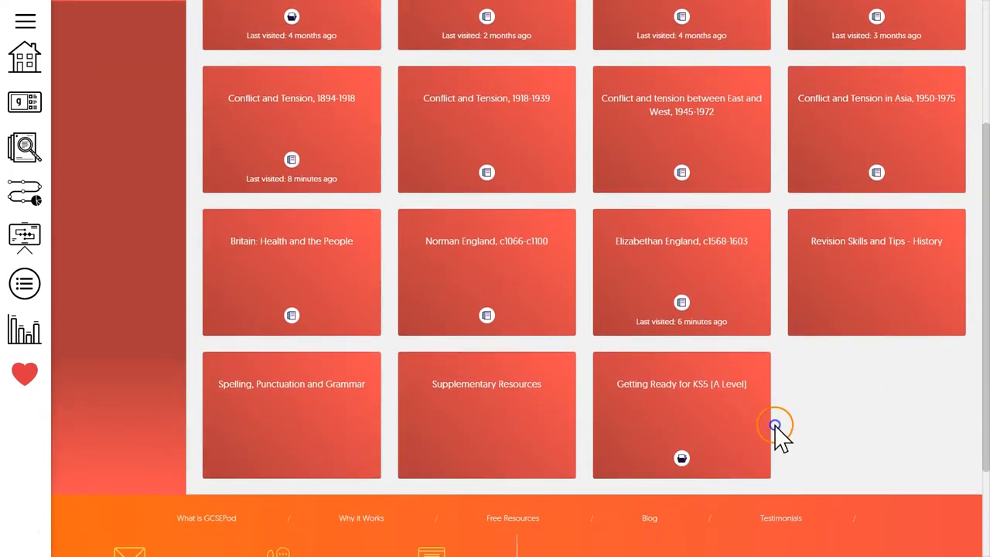
{"action": "mouse_move", "coordinate": [723, 429]}
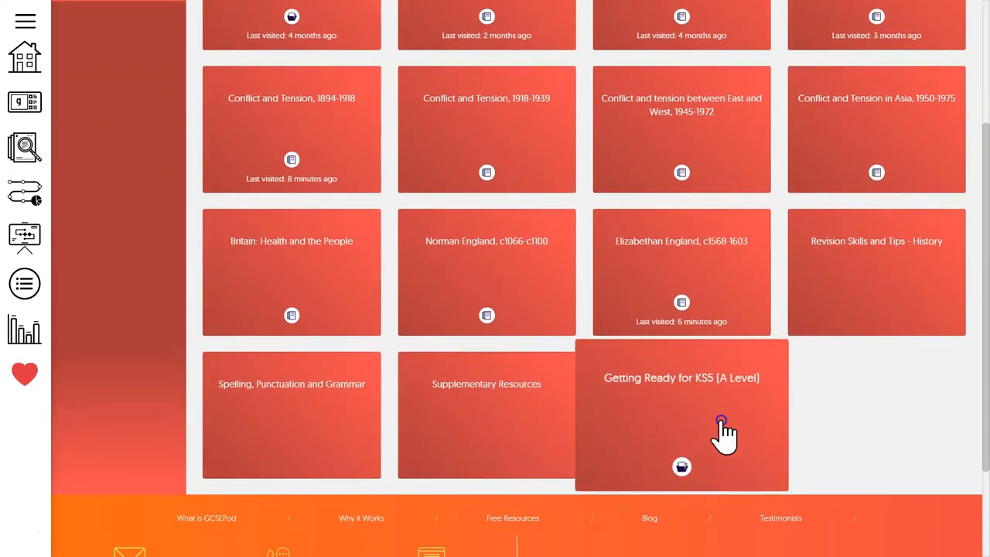
{"action": "scroll", "scroll_direction": "up", "scroll_amount": 3}
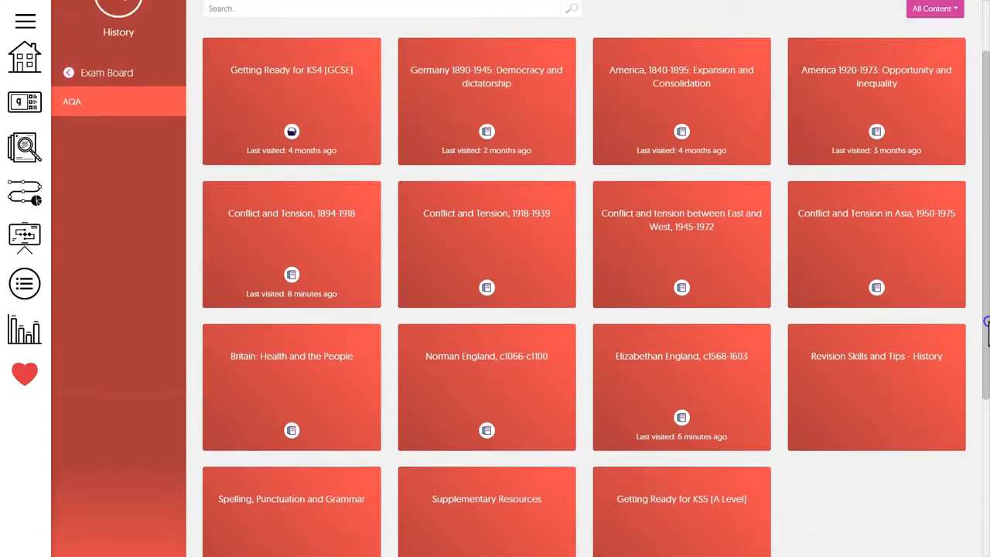
{"action": "scroll", "scroll_direction": "up", "scroll_amount": 3}
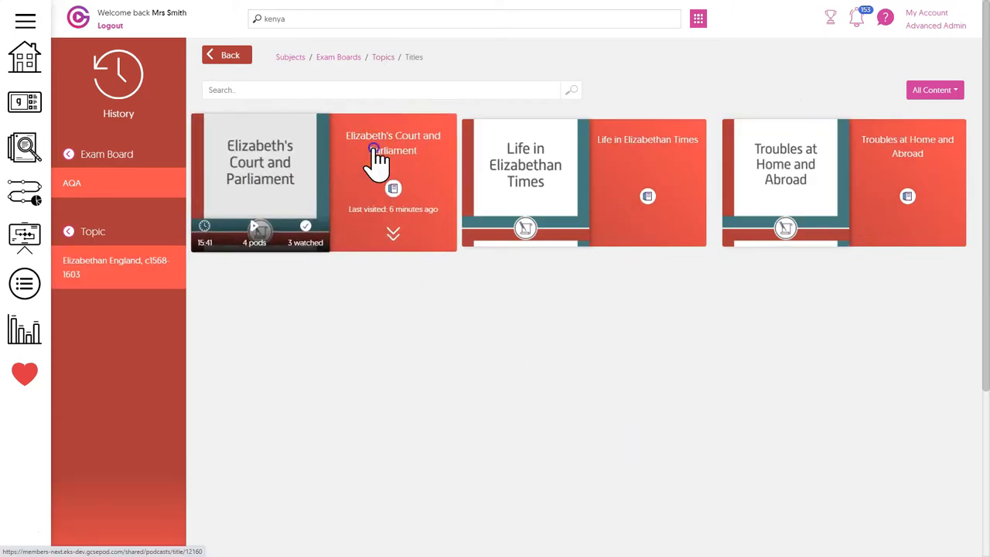
Play the Elizabeth's Character pod from the Elizabeth's Court and Parliament title
{"action": "left_click", "coordinate": [393, 162]}
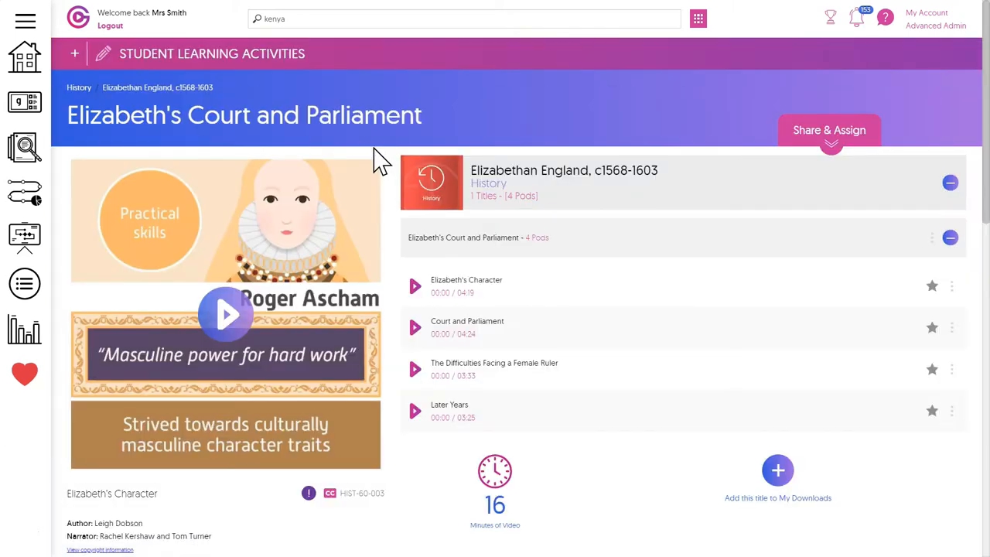
{"action": "left_click", "coordinate": [225, 314]}
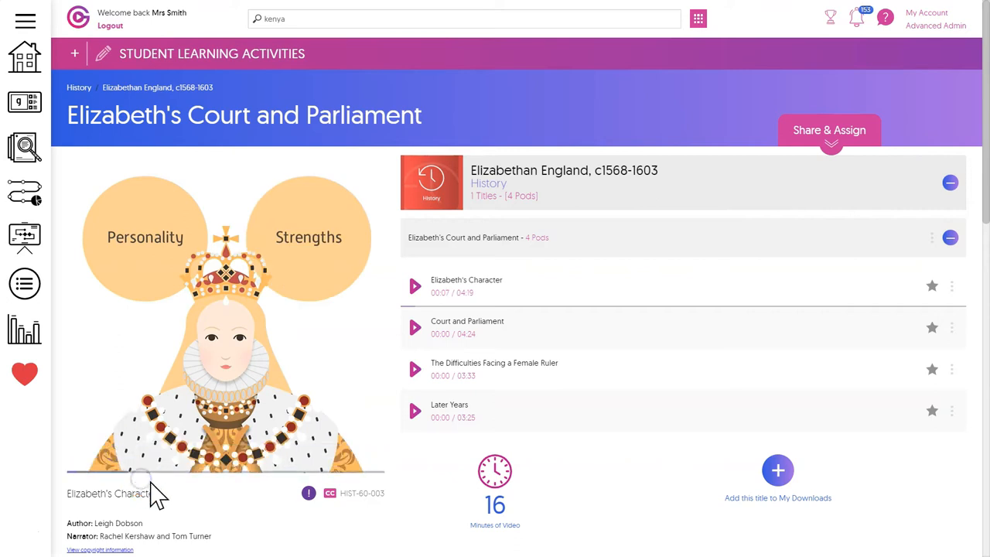
{"action": "left_click", "coordinate": [415, 285]}
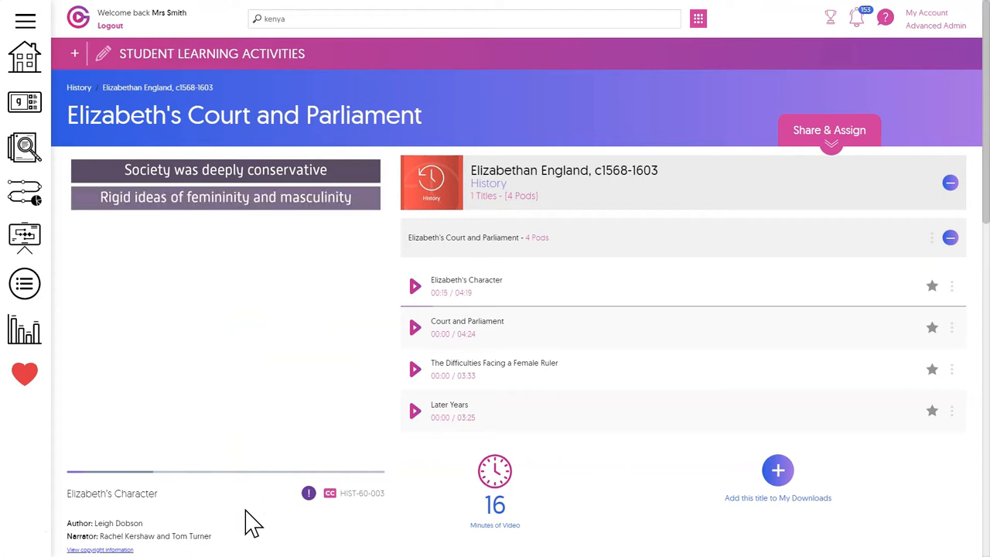
Try the pod's captions menu, keep 1x playback speed, and pop out picture-in-picture
{"action": "left_click", "coordinate": [305, 452]}
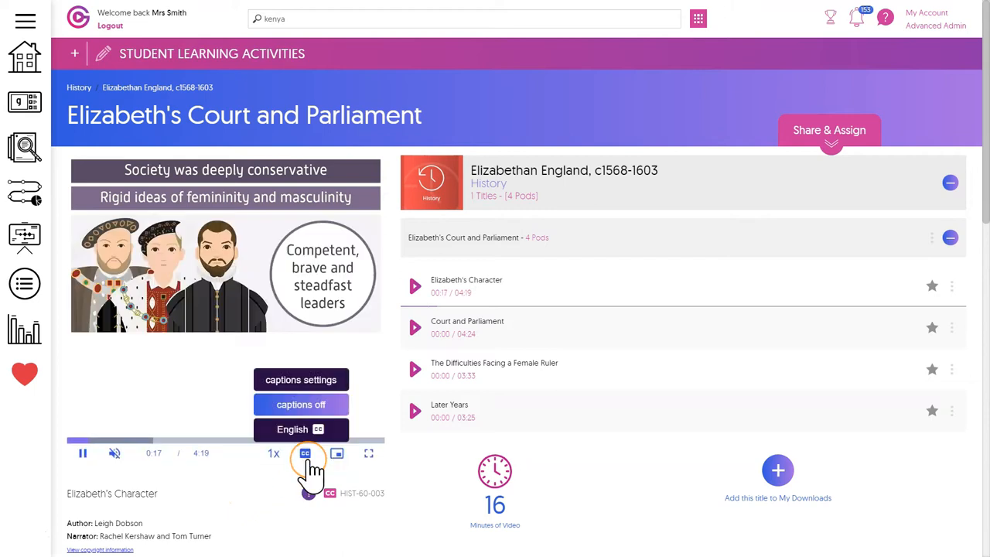
{"action": "left_click", "coordinate": [273, 453]}
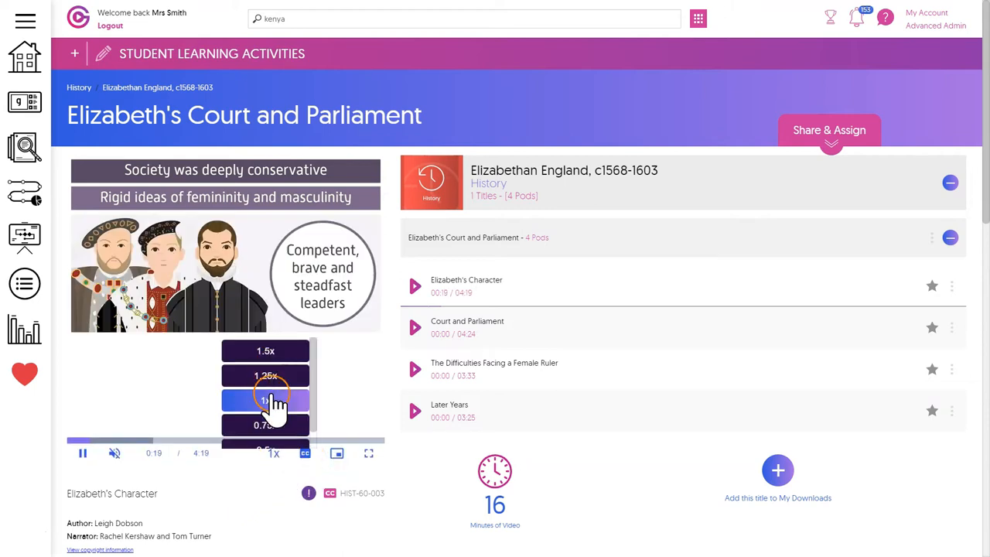
{"action": "left_click", "coordinate": [330, 453]}
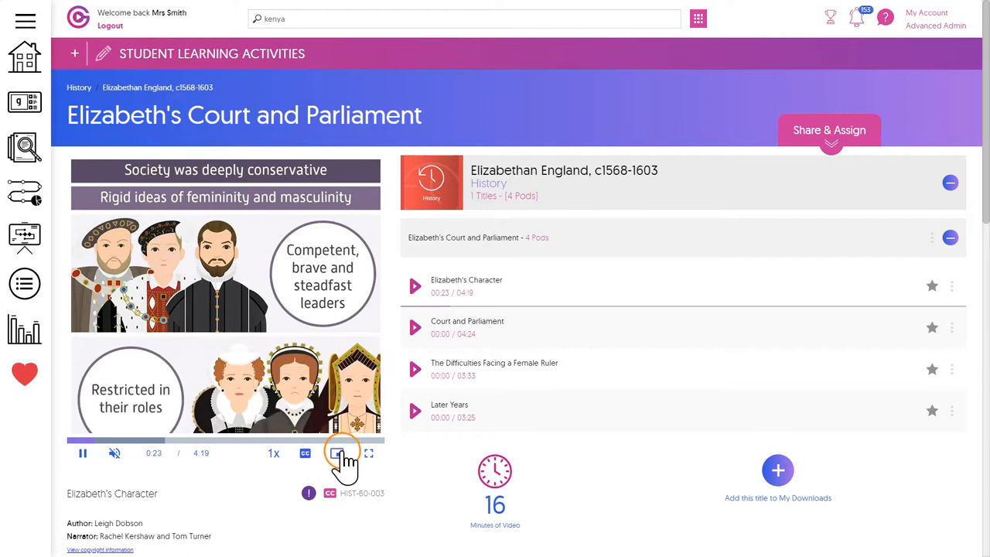
{"action": "left_click", "coordinate": [369, 453]}
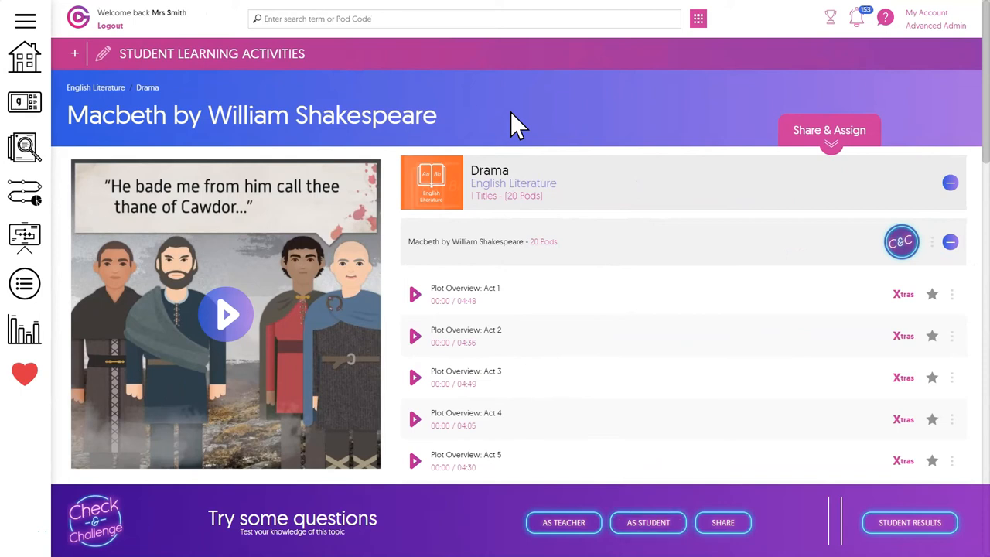
{"action": "mouse_move", "coordinate": [865, 194]}
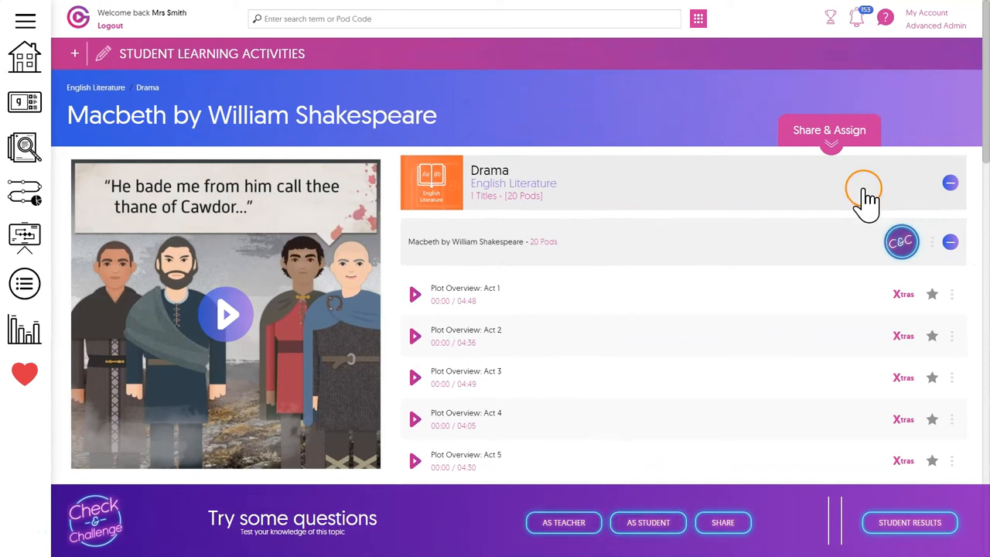
Share a single Macbeth pod to Google Classroom through Share & Assign
{"action": "left_click", "coordinate": [830, 130]}
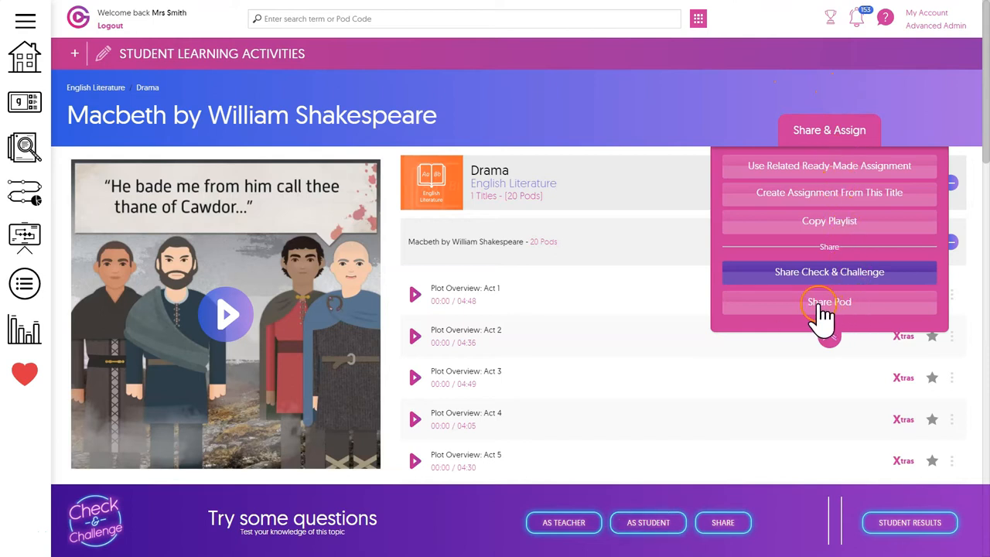
{"action": "left_click", "coordinate": [829, 302]}
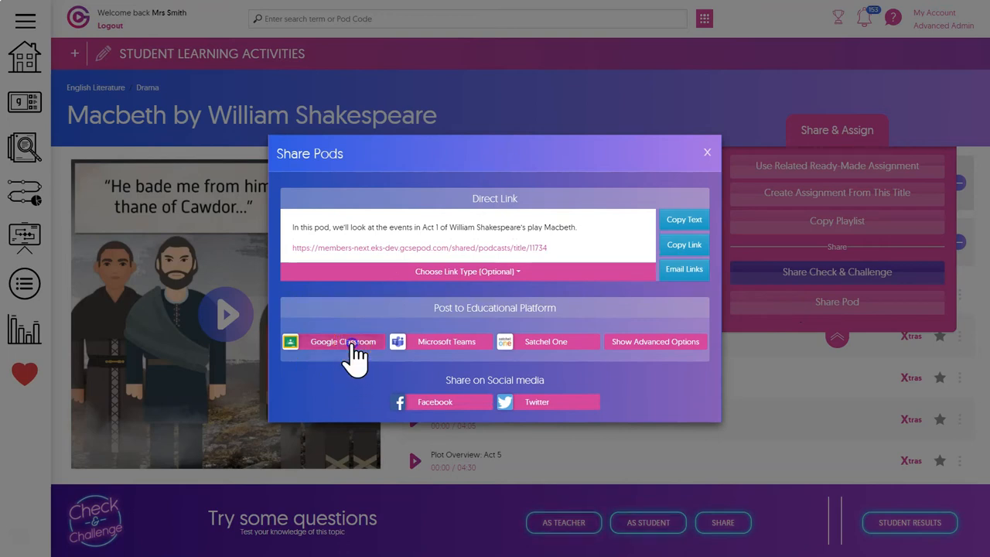
{"action": "left_click", "coordinate": [333, 341]}
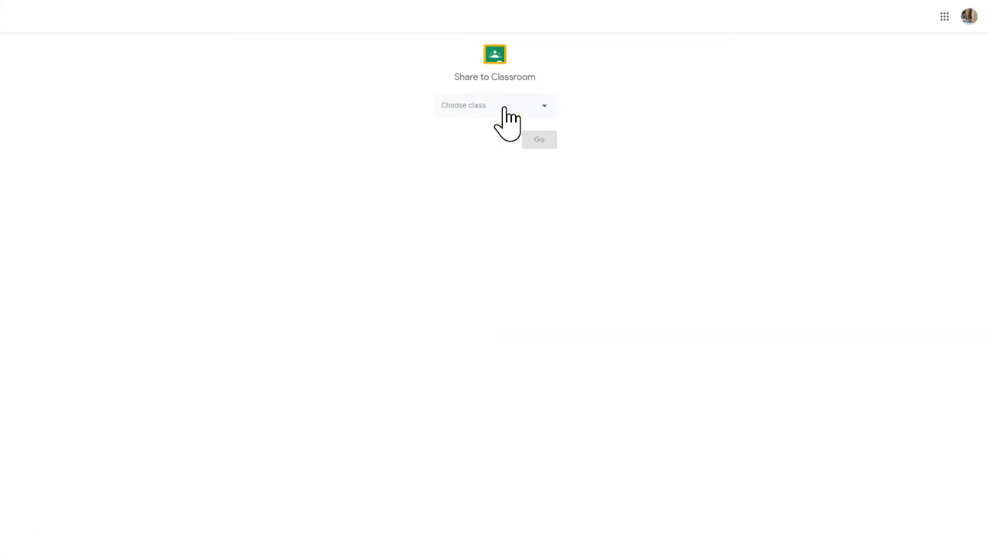
Pick GCSEPod Class as the Classroom destination and view the action choices
{"action": "left_click", "coordinate": [495, 105]}
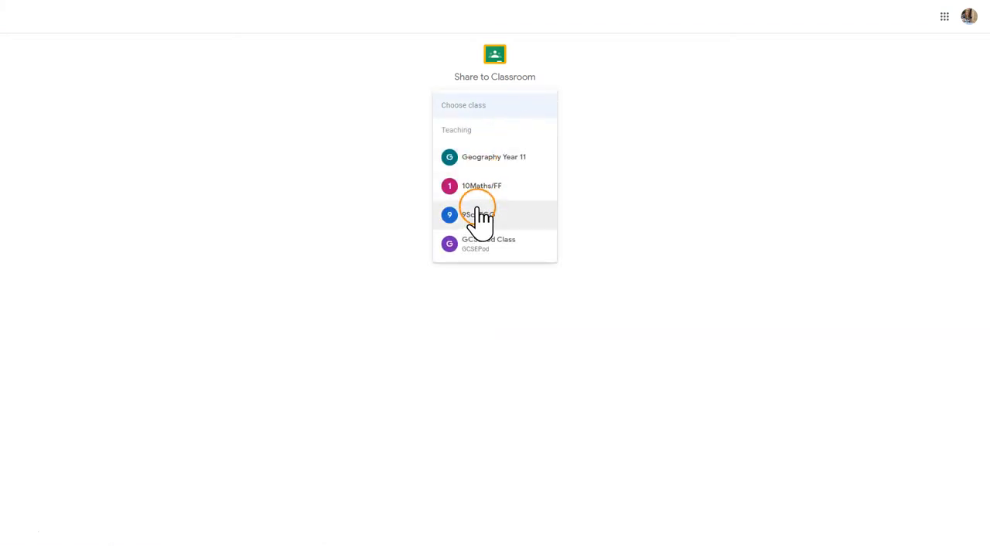
{"action": "left_click", "coordinate": [489, 244]}
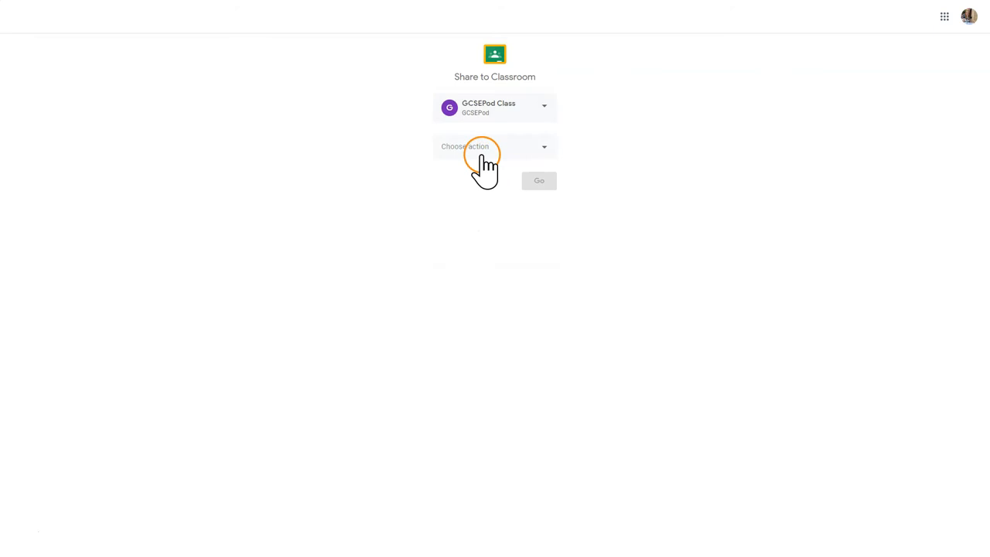
{"action": "left_click", "coordinate": [494, 146]}
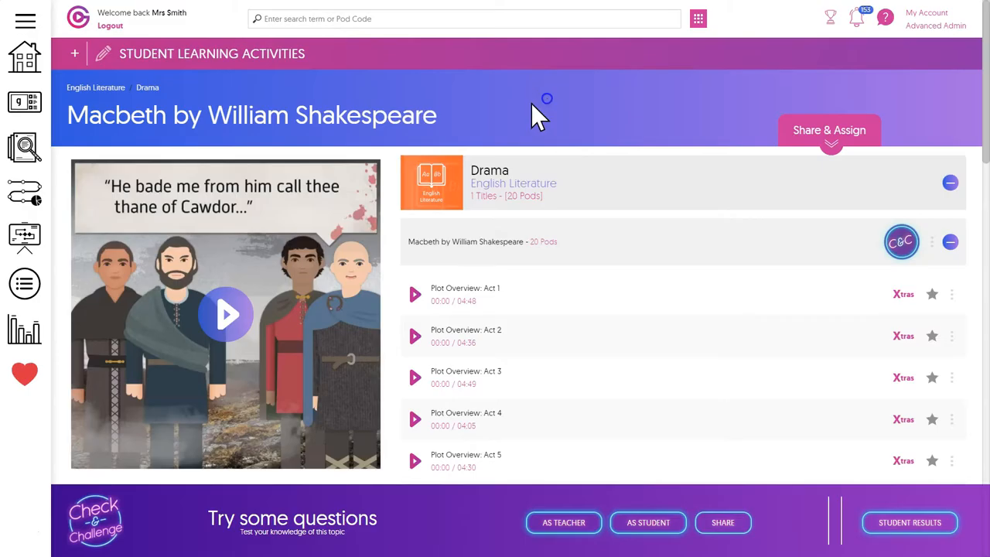
{"action": "mouse_move", "coordinate": [537, 114]}
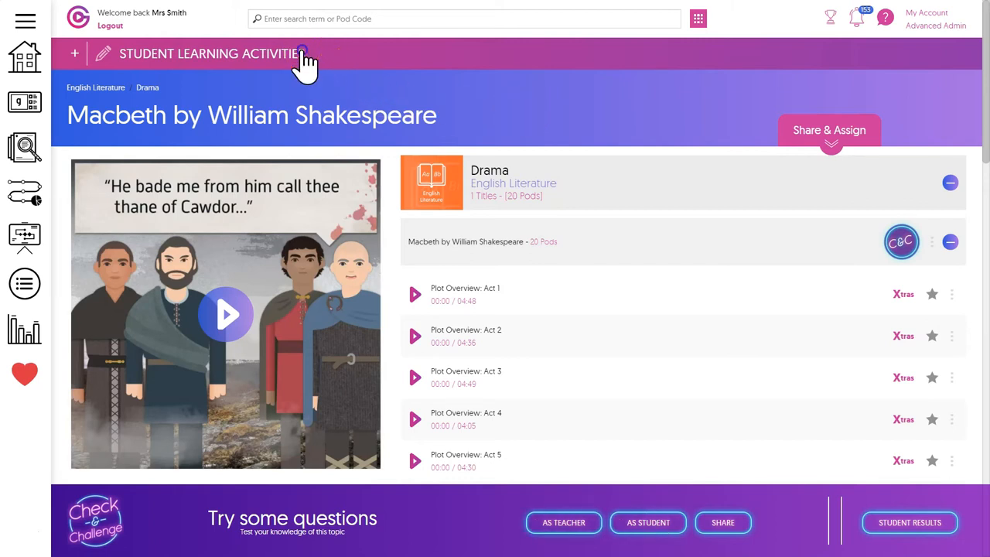
Browse Macbeth's student learning activities, previewing and closing What Is Most Important
{"action": "left_click", "coordinate": [74, 53]}
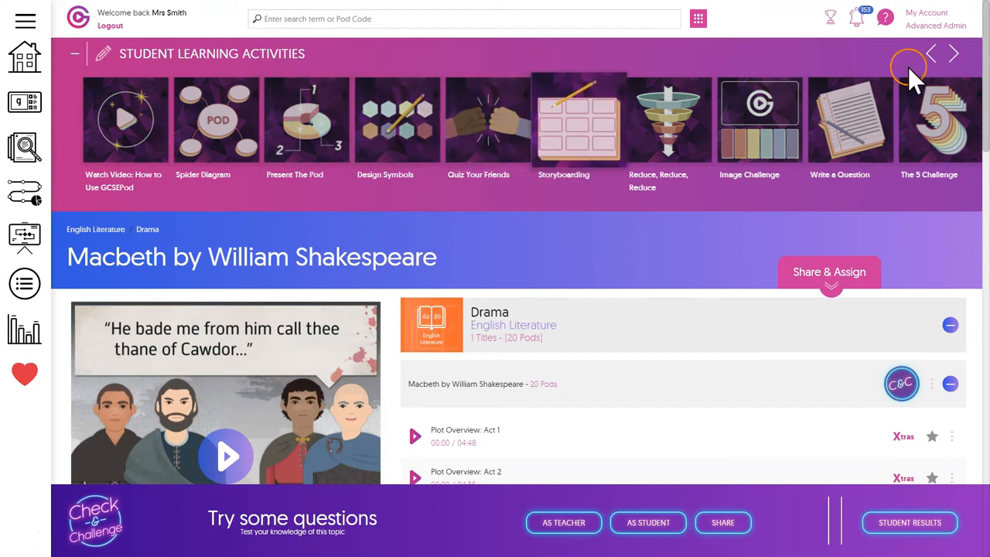
{"action": "left_click", "coordinate": [954, 54]}
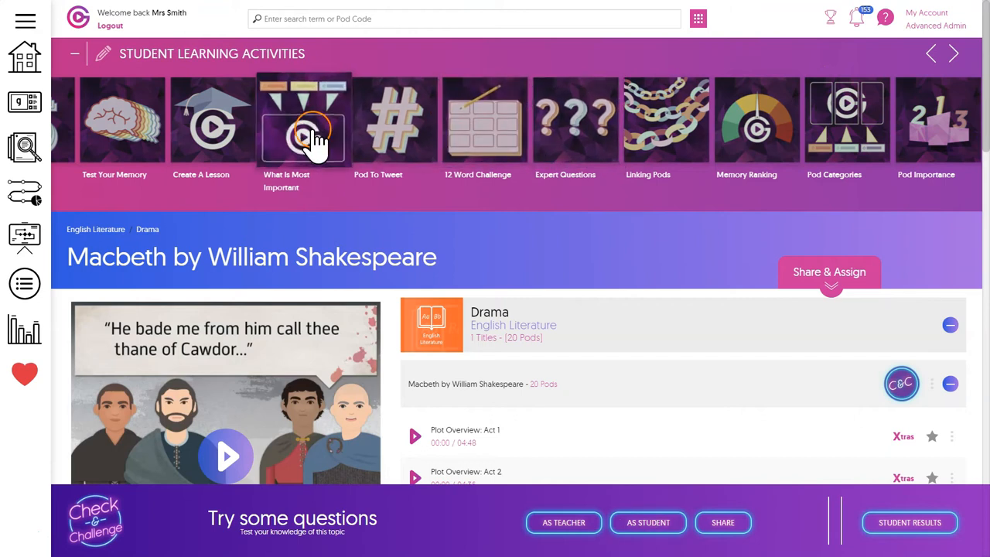
{"action": "left_click", "coordinate": [303, 120]}
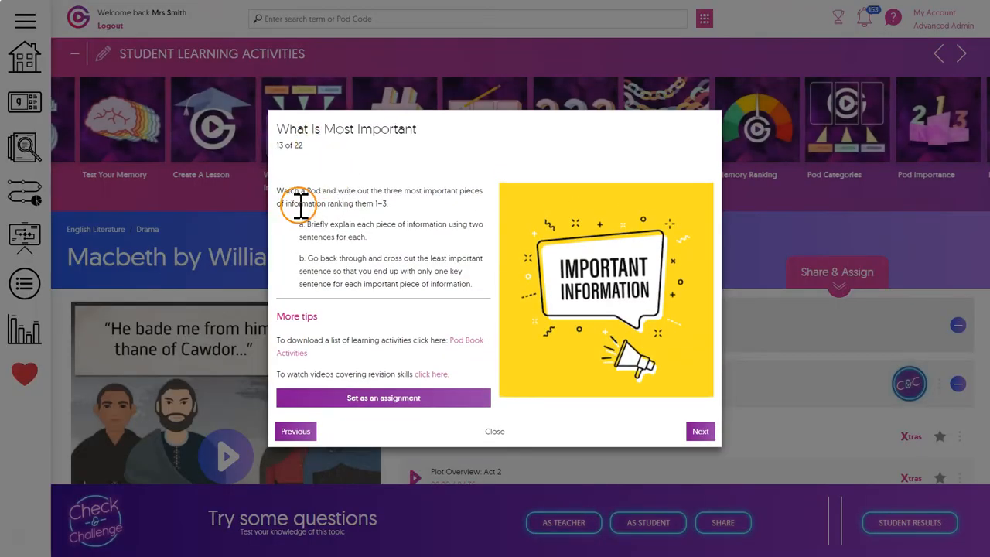
{"action": "mouse_move", "coordinate": [481, 258]}
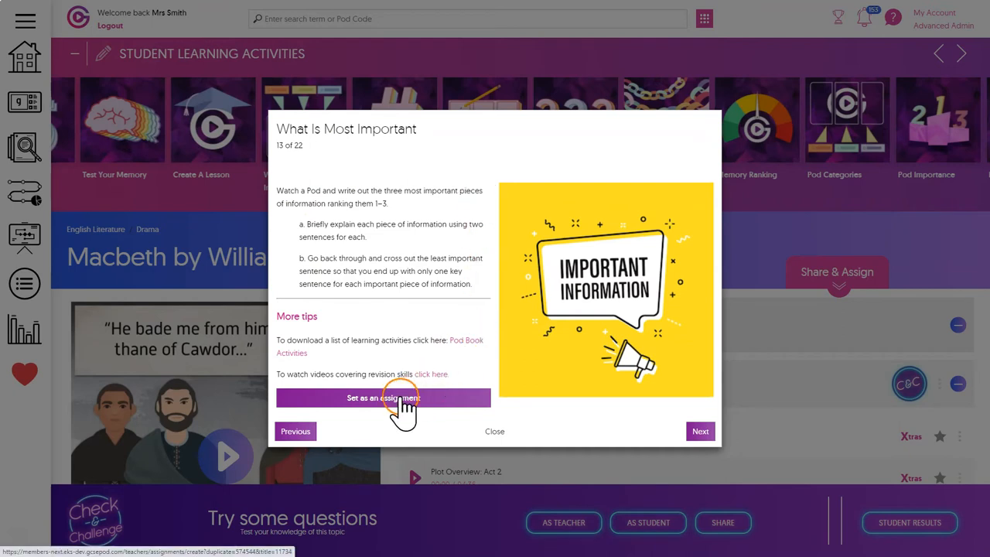
{"action": "mouse_move", "coordinate": [428, 417]}
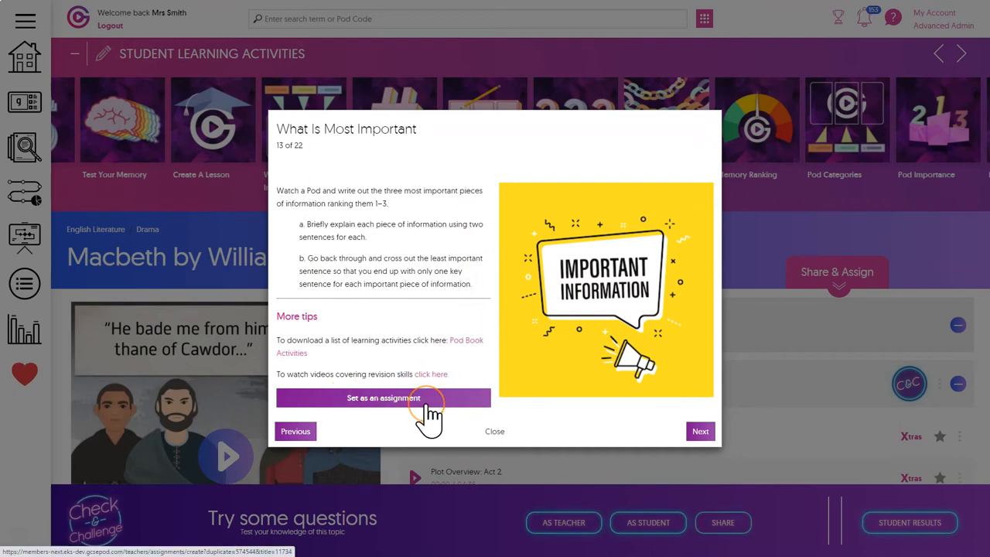
{"action": "left_click", "coordinate": [494, 431]}
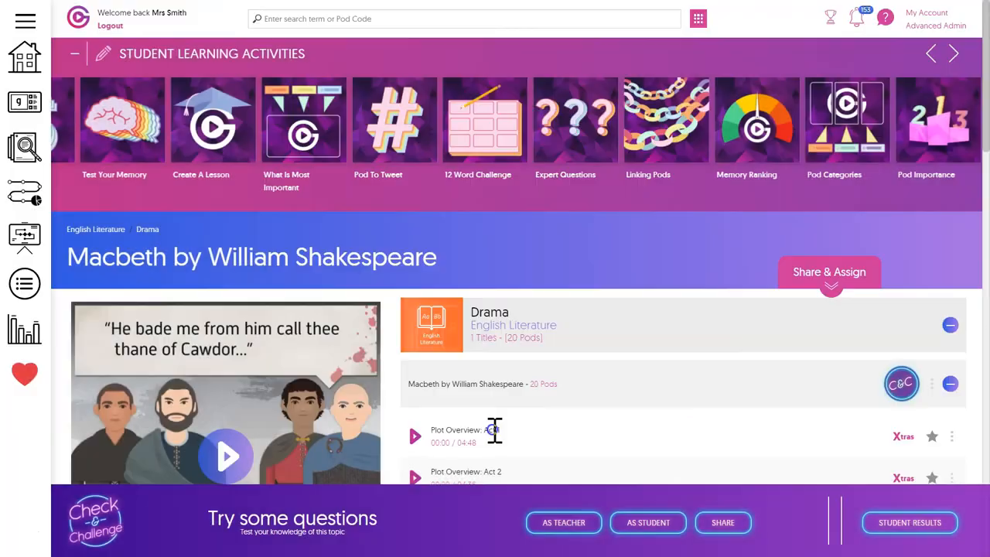
{"action": "left_click", "coordinate": [75, 53]}
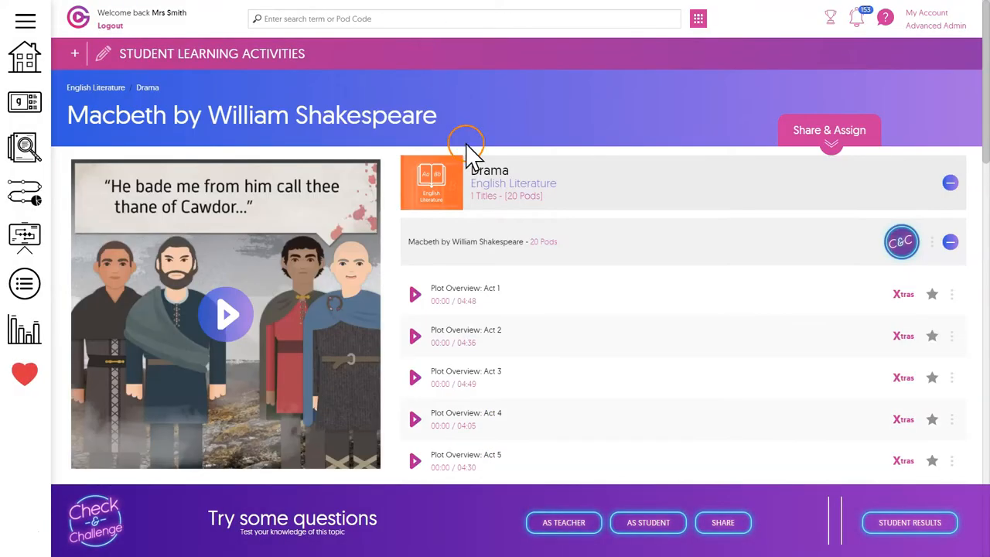
{"action": "mouse_move", "coordinate": [464, 495]}
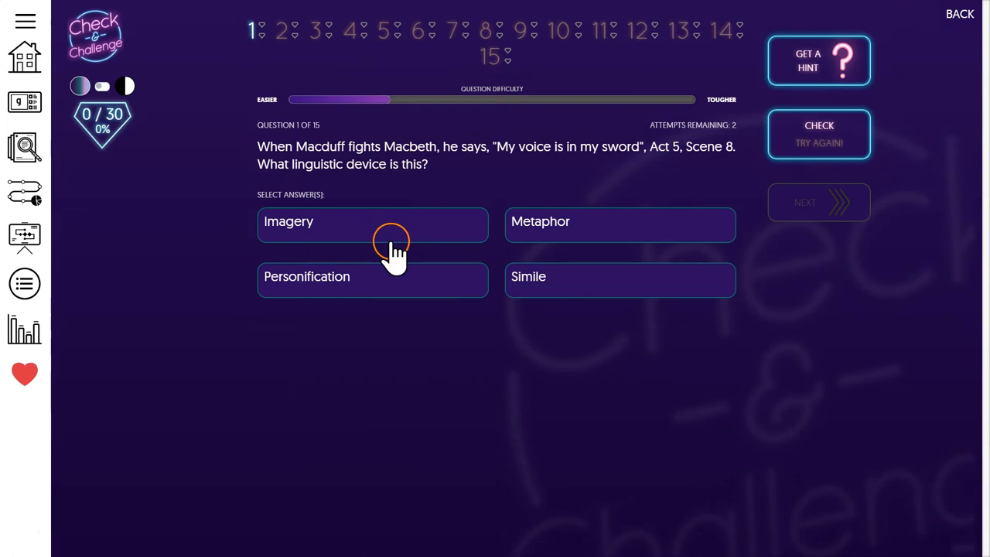
Answer question one Personification, then correctly Metaphor, and return to Macbeth
{"action": "left_click", "coordinate": [372, 276]}
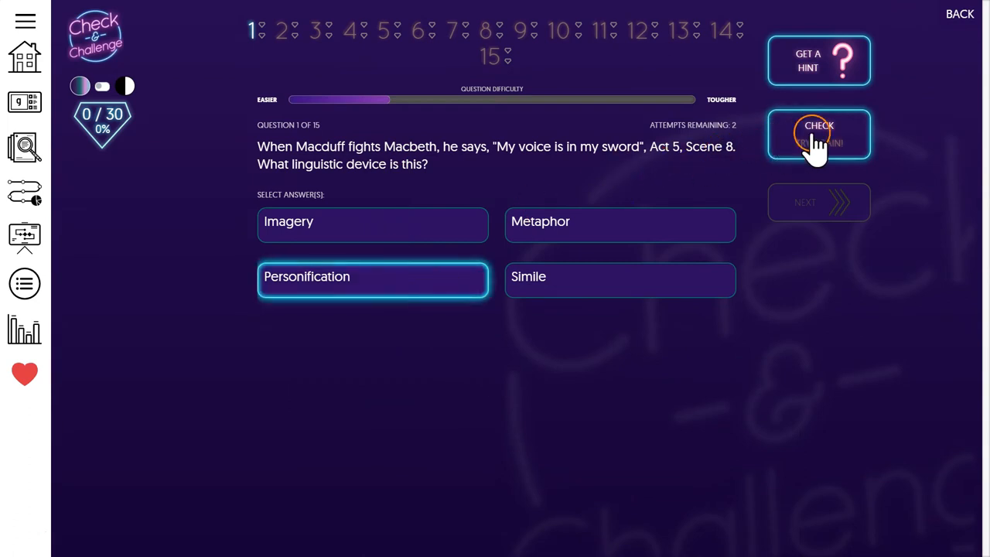
{"action": "left_click", "coordinate": [819, 134]}
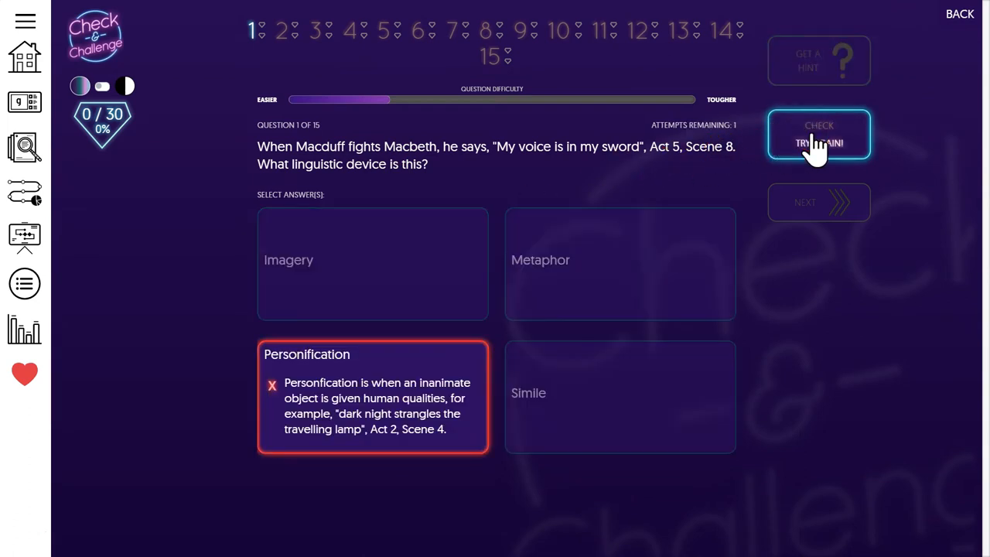
{"action": "left_click", "coordinate": [818, 135]}
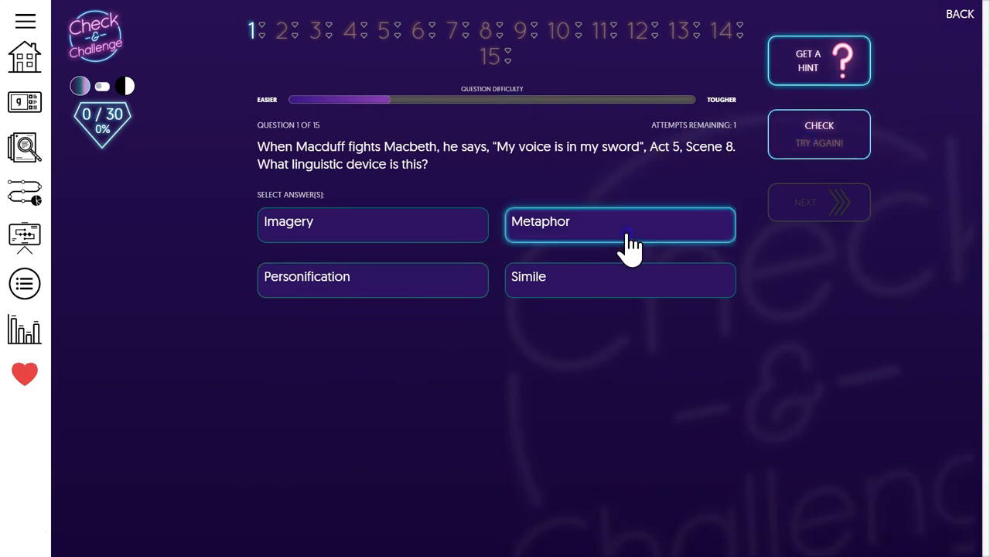
{"action": "left_click", "coordinate": [819, 134]}
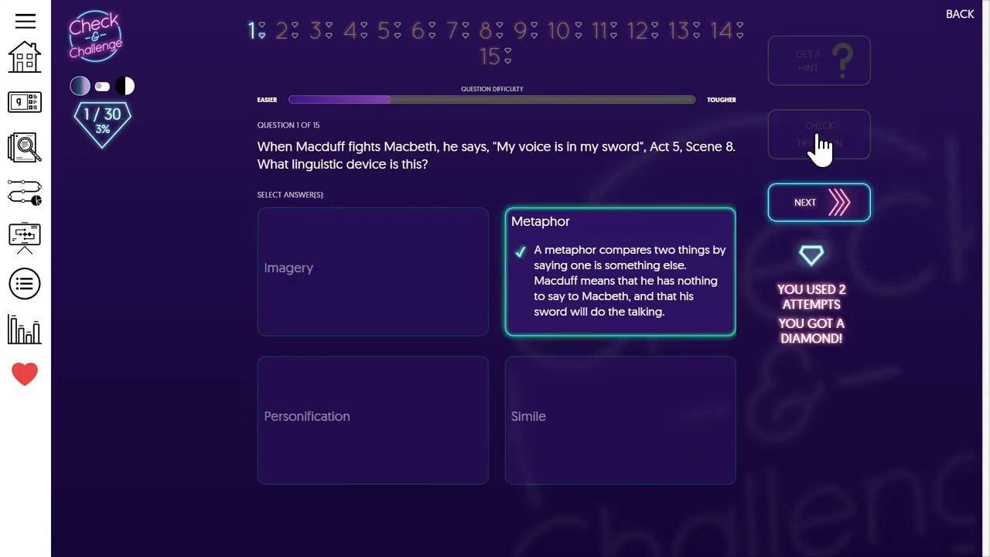
{"action": "left_click", "coordinate": [960, 14]}
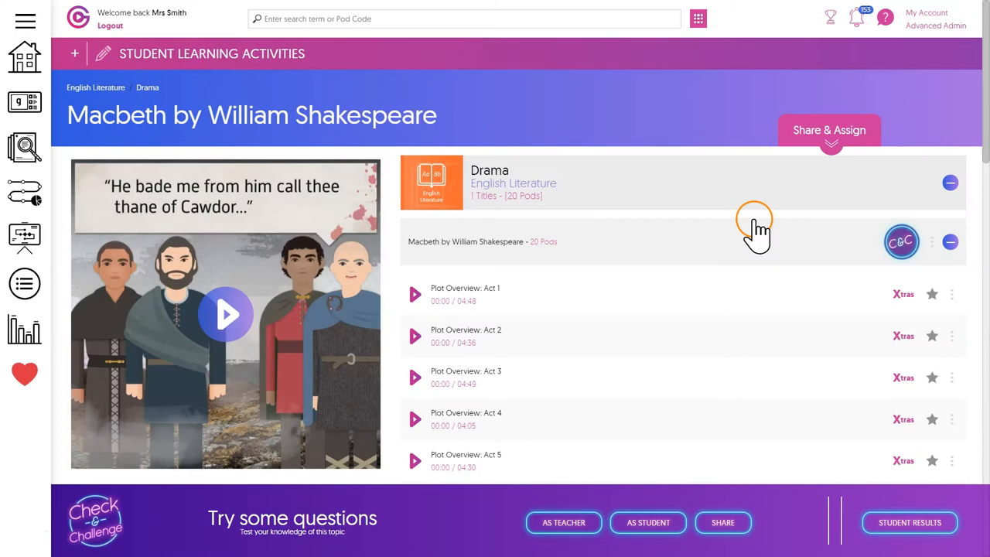
{"action": "mouse_move", "coordinate": [690, 522]}
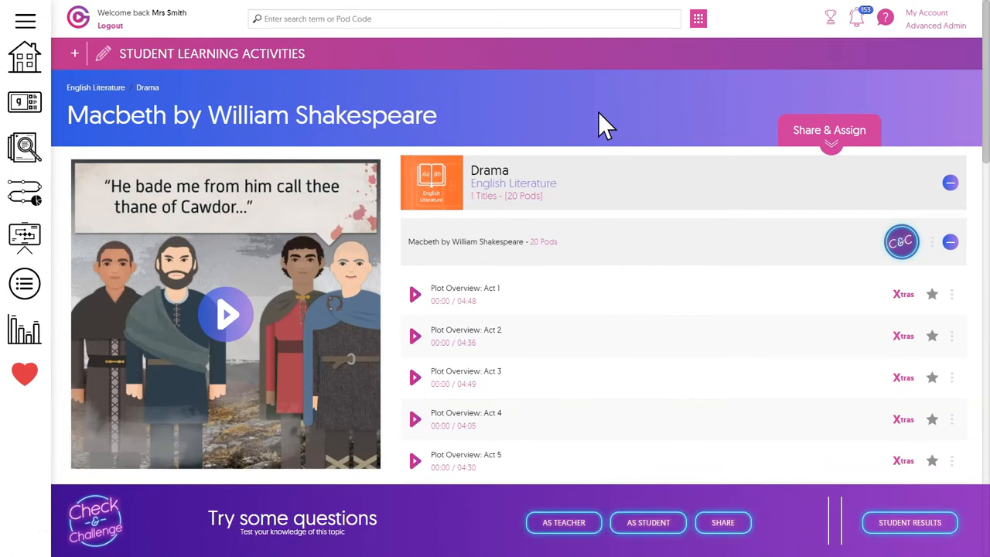
{"action": "mouse_move", "coordinate": [840, 135]}
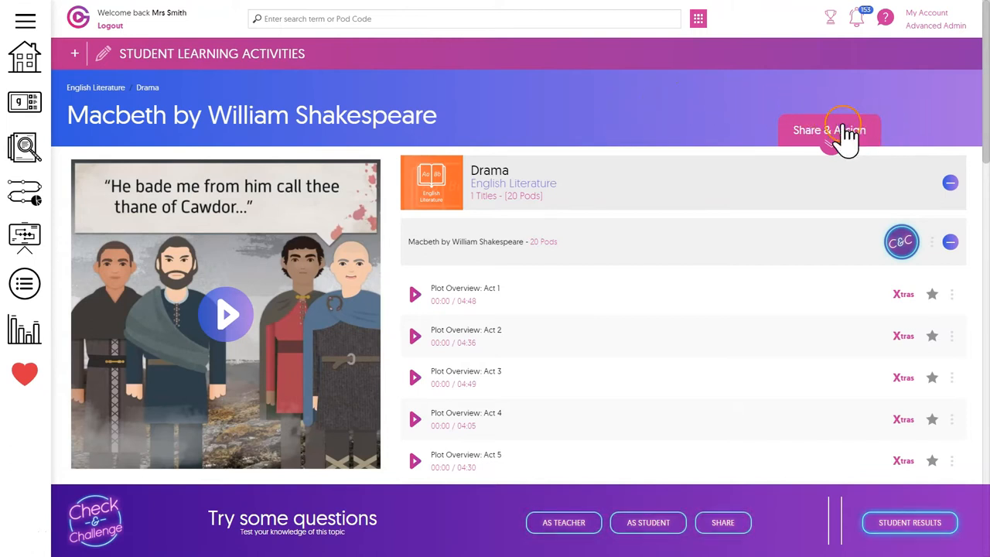
Show Macbeth's related ready-made assignments from the Share & Assign menu
{"action": "left_click", "coordinate": [830, 130]}
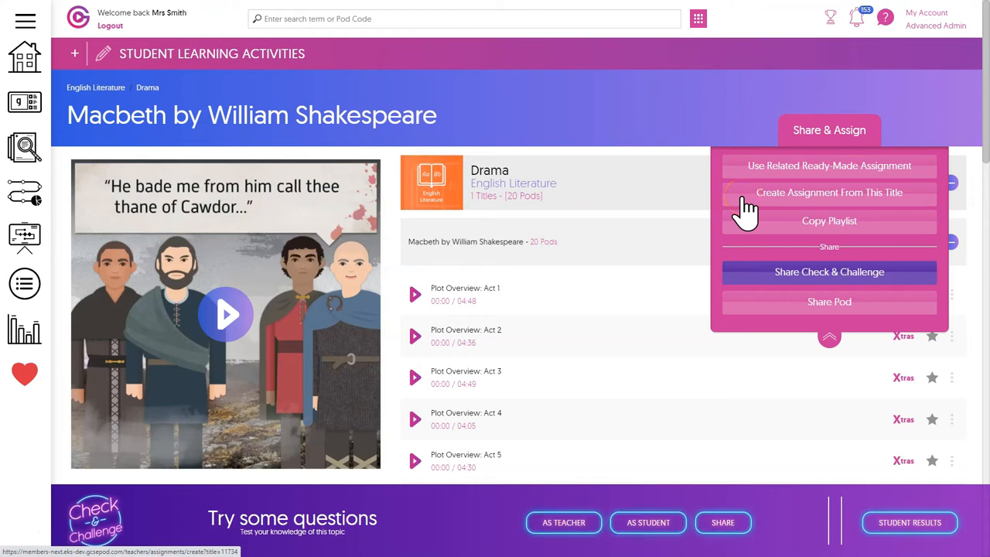
{"action": "mouse_move", "coordinate": [763, 166]}
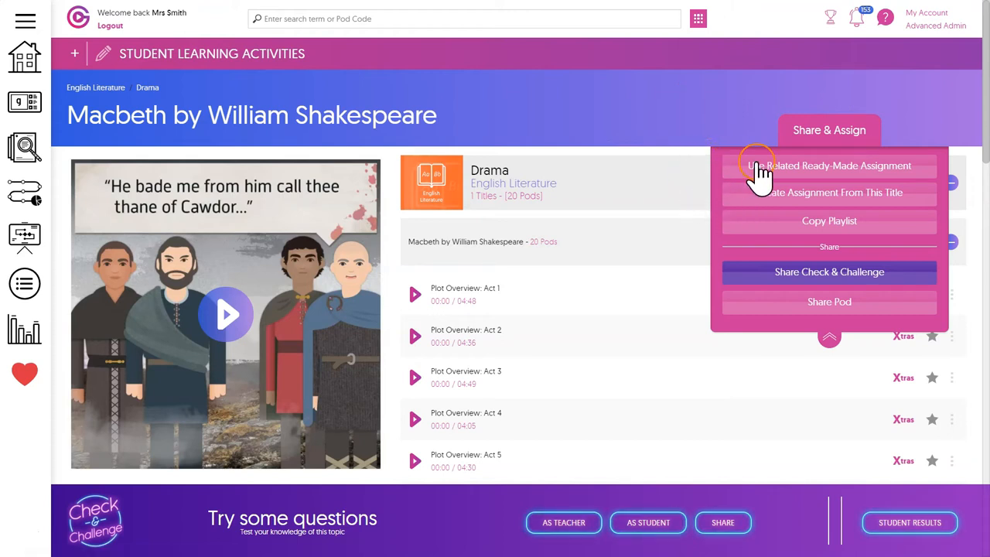
{"action": "left_click", "coordinate": [829, 166]}
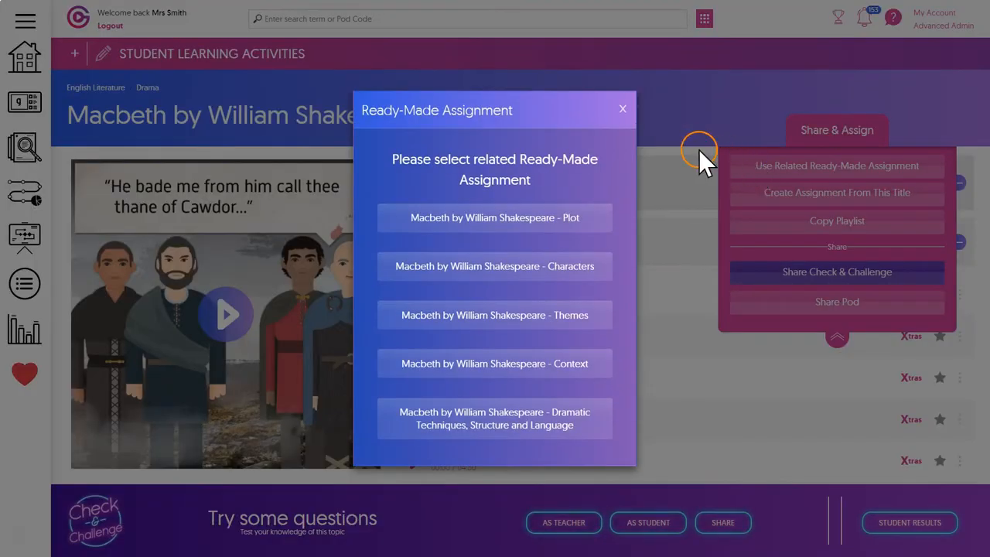
{"action": "mouse_move", "coordinate": [472, 453]}
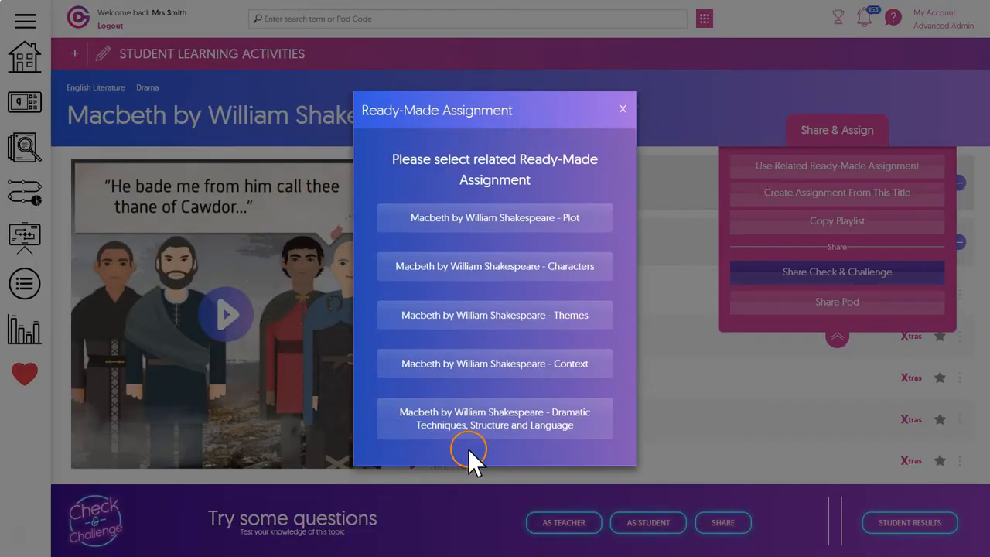
{"action": "mouse_move", "coordinate": [611, 360]}
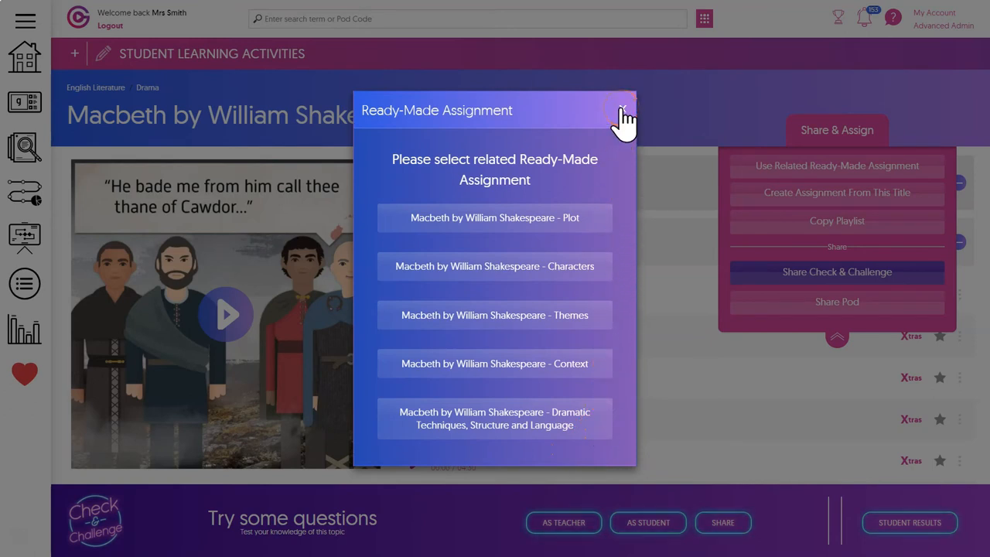
Dismiss the ready-made list and reopen Share & Assign, reaching the Macbeth Characters assignment form
{"action": "left_click", "coordinate": [623, 113]}
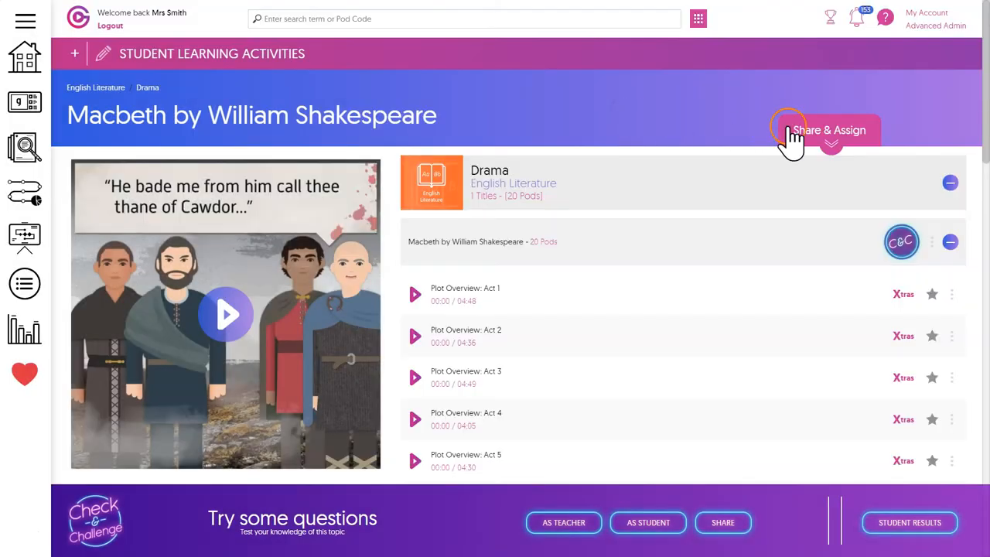
{"action": "left_click", "coordinate": [830, 130]}
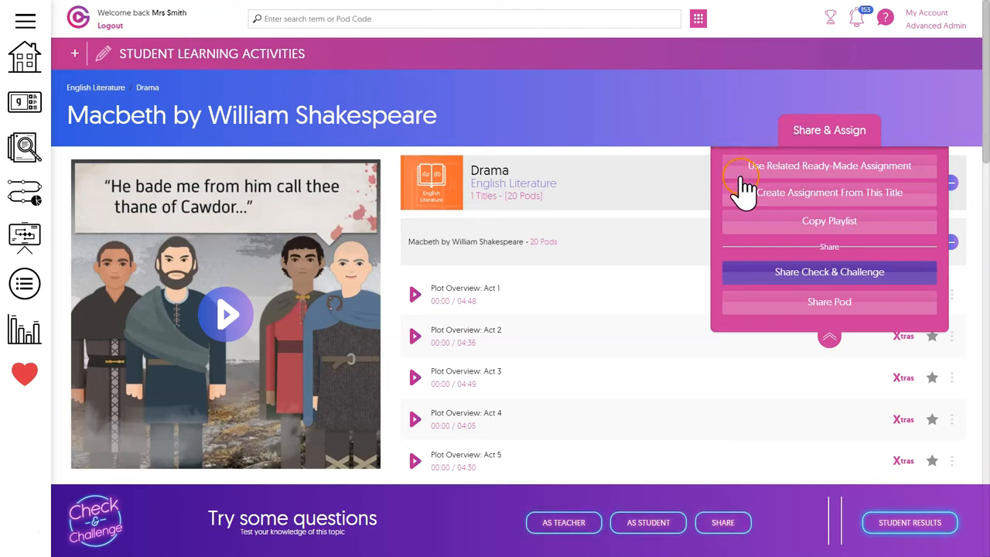
{"action": "mouse_move", "coordinate": [720, 177]}
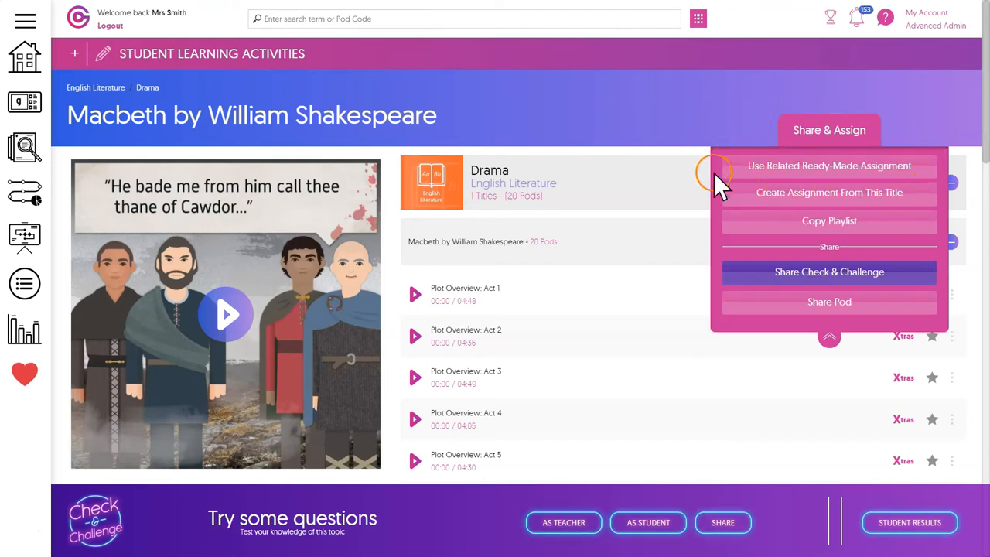
{"action": "left_click", "coordinate": [830, 166]}
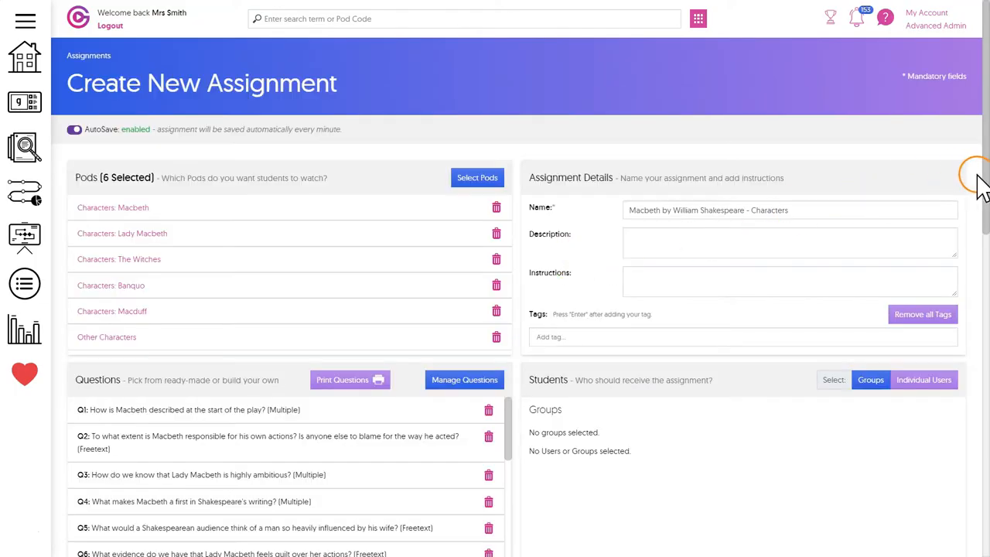
Scroll to Manage Questions and open the Characters assignment's question editor
{"action": "scroll", "scroll_direction": "down", "scroll_amount": 3}
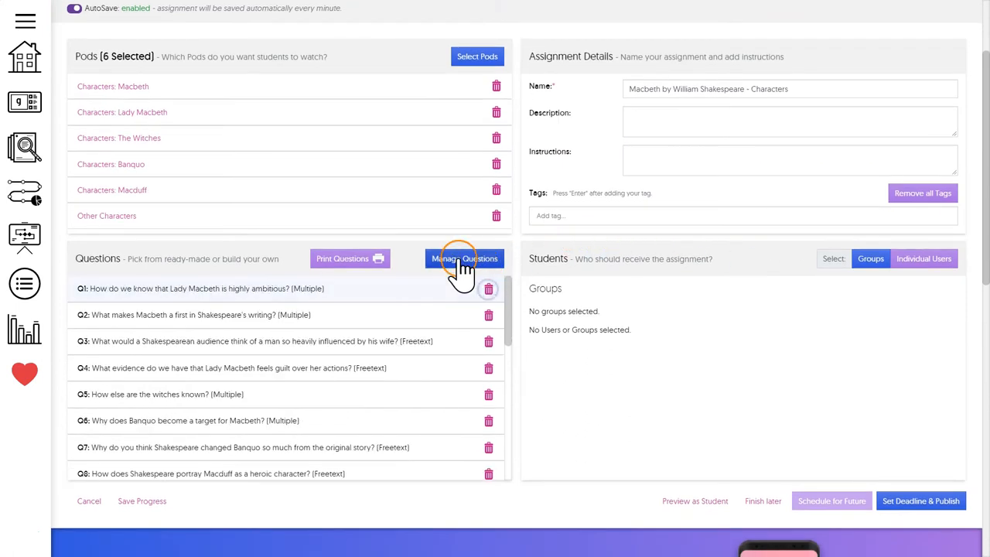
{"action": "left_click", "coordinate": [464, 259]}
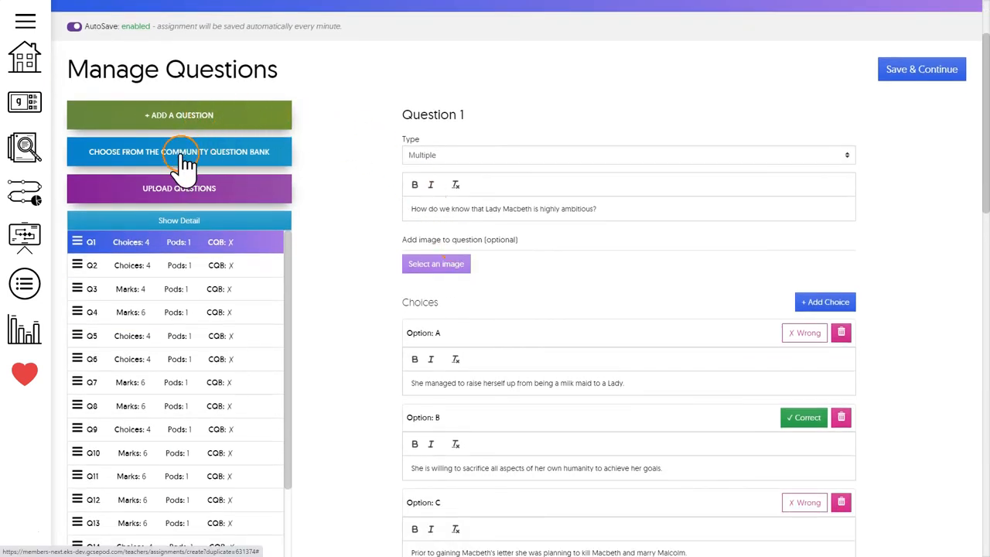
Browse the popular Community Question Bank questions, such as the Macbeth quote completions
{"action": "left_click", "coordinate": [179, 152]}
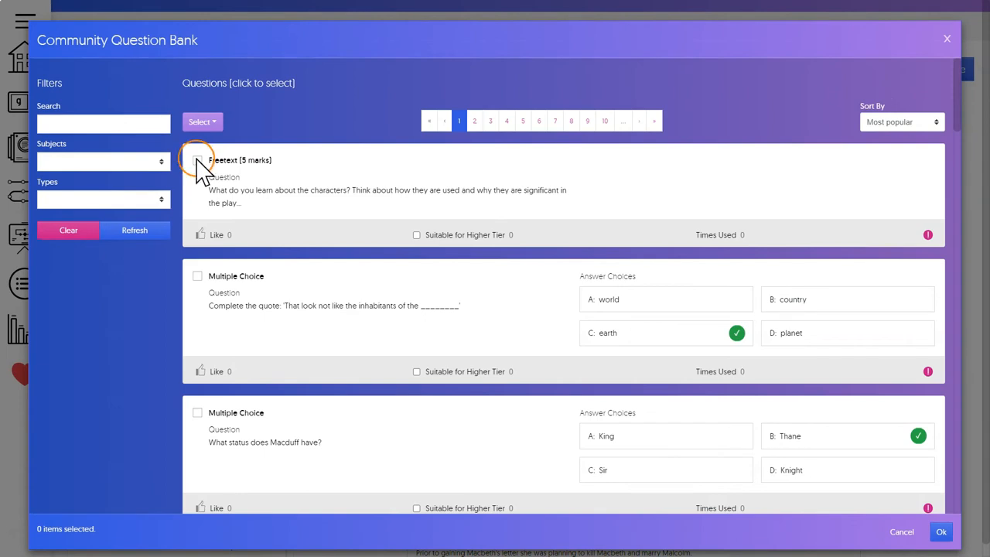
{"action": "mouse_move", "coordinate": [232, 302]}
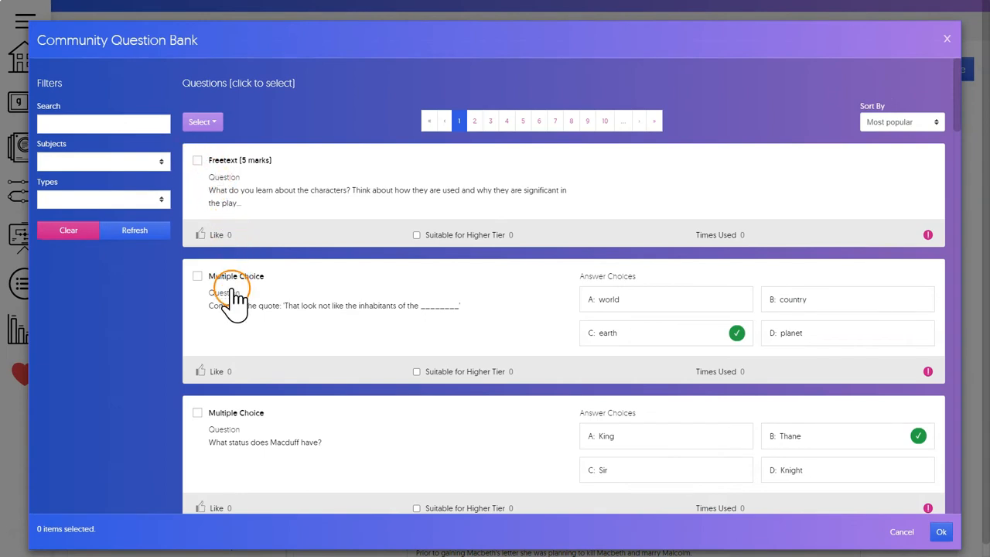
{"action": "mouse_move", "coordinate": [224, 433]}
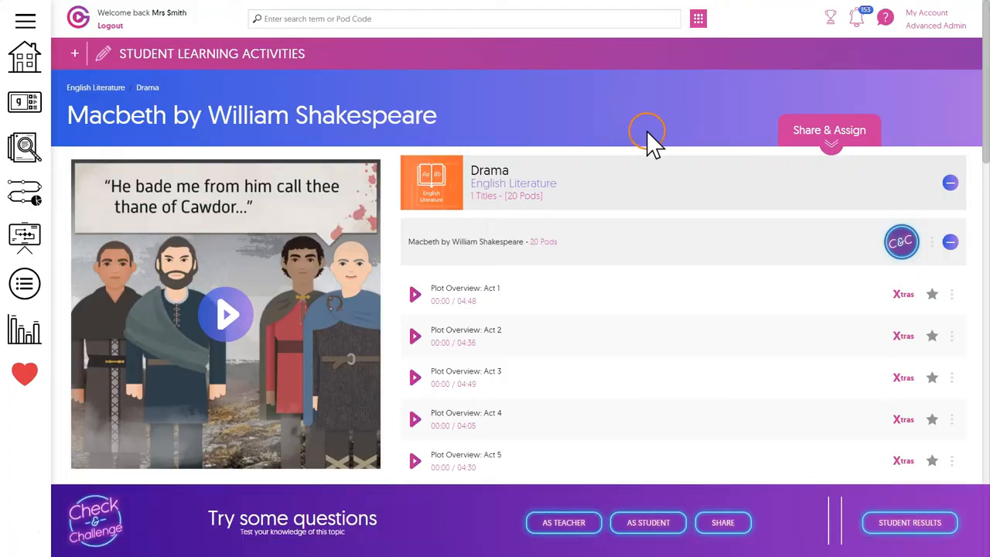
Create an assignment from the Macbeth title through Share & Assign, with all 20 pods selected
{"action": "left_click", "coordinate": [829, 130]}
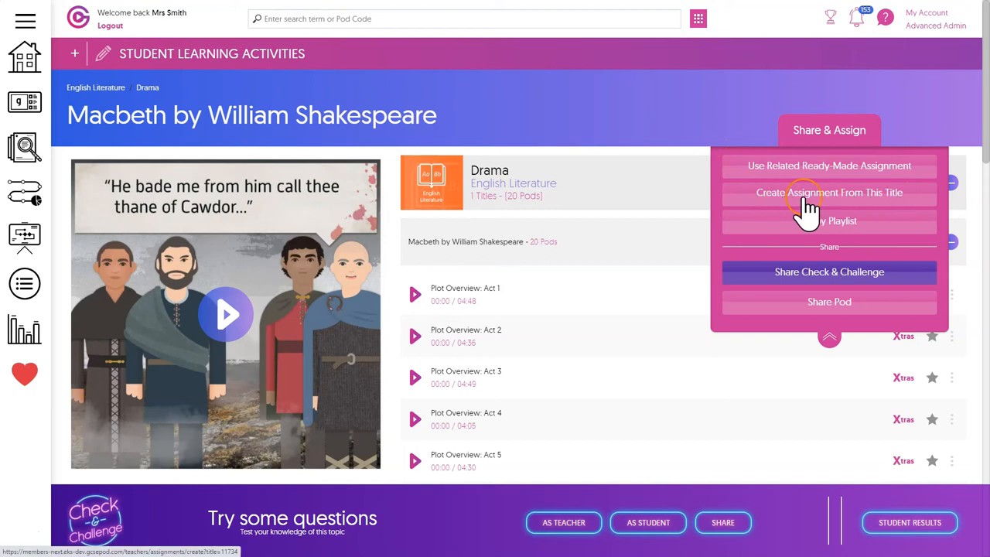
{"action": "left_click", "coordinate": [829, 192]}
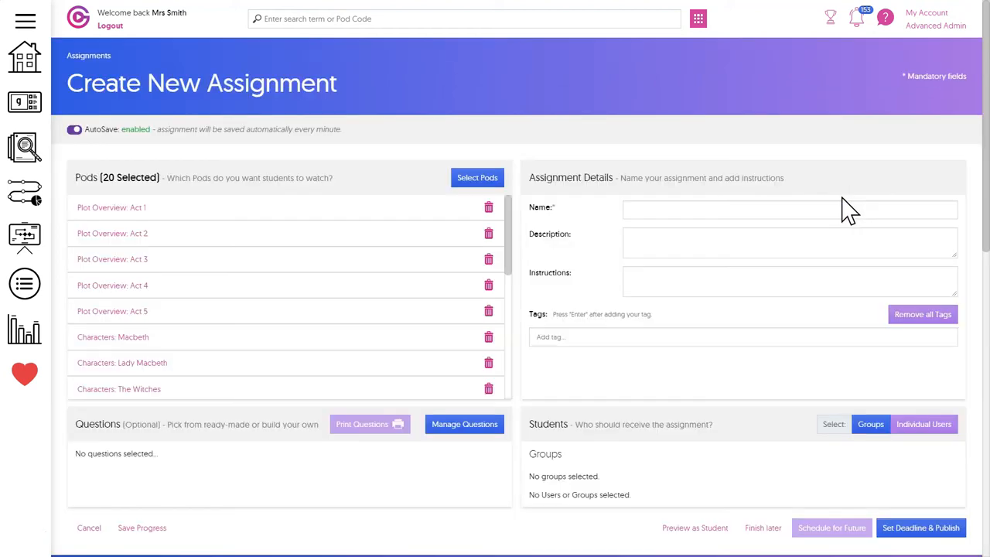
Add a blank freetext Question 1, then bring up the Import Questions from CSV window
{"action": "left_click", "coordinate": [464, 424]}
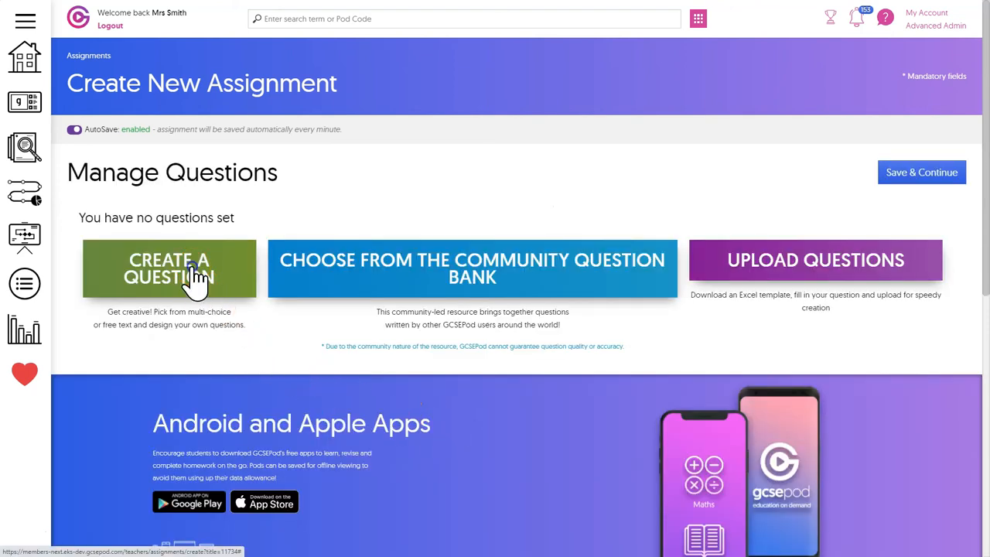
{"action": "left_click", "coordinate": [169, 268]}
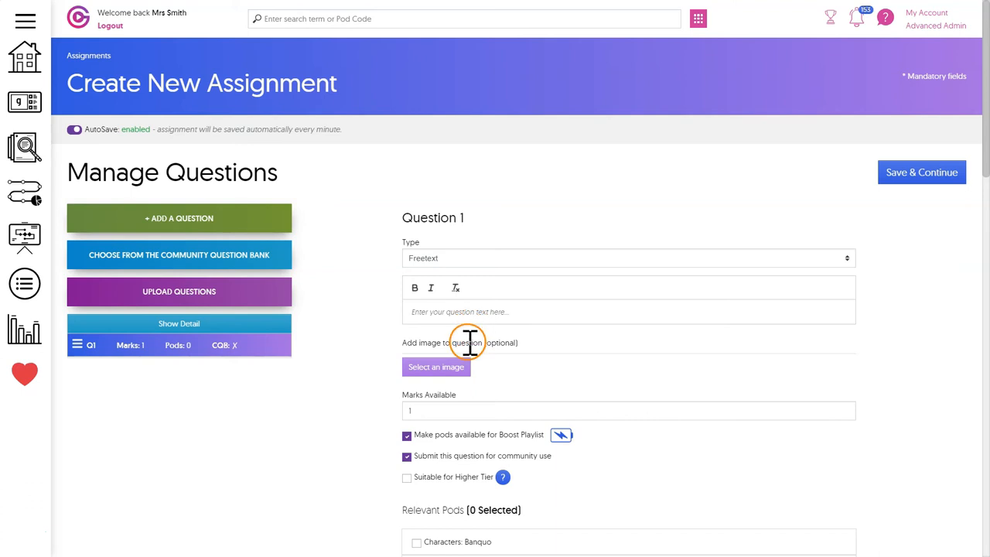
{"action": "mouse_move", "coordinate": [402, 394]}
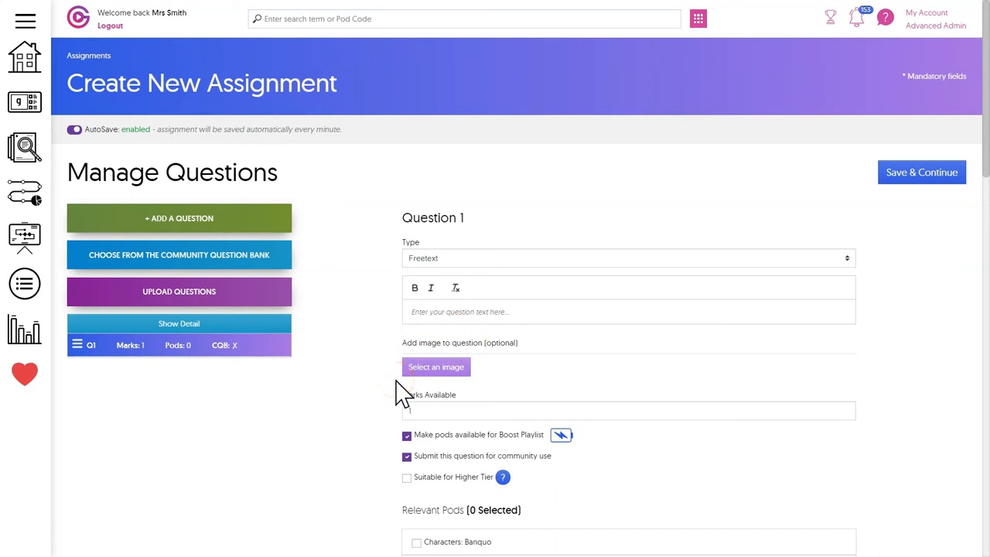
{"action": "left_click", "coordinate": [179, 292]}
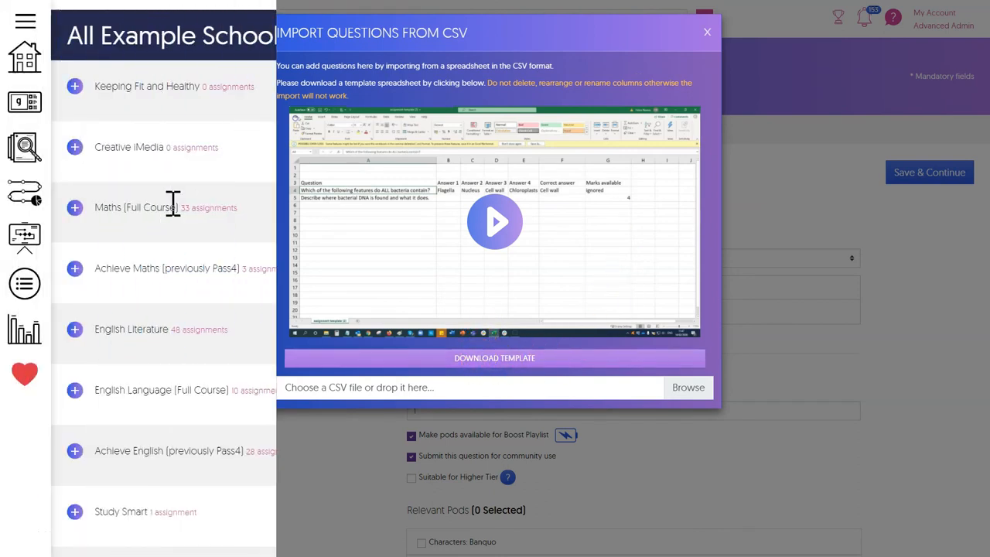
Expand the Maths (Full Course) assignments, then go to the Assess section's assignments area
{"action": "left_click", "coordinate": [706, 32]}
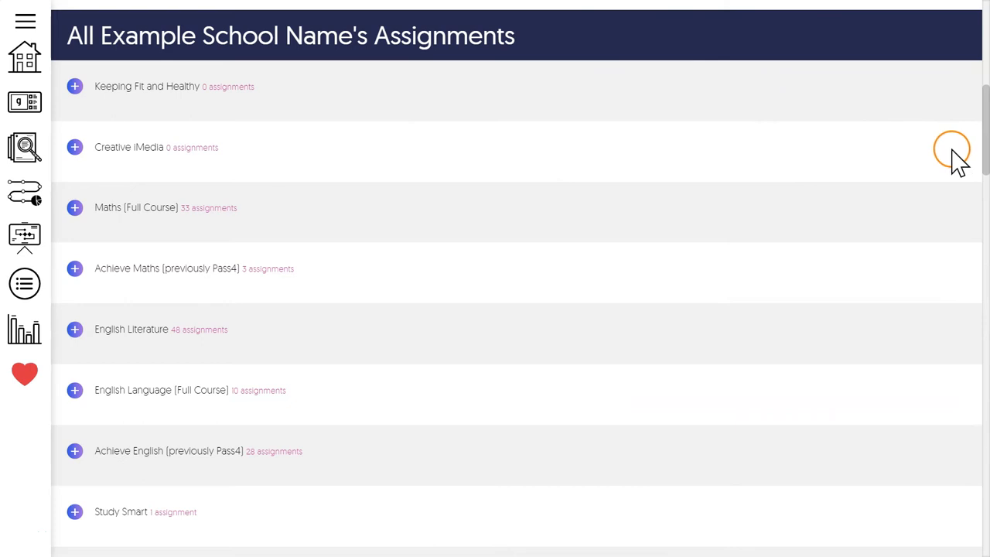
{"action": "left_click", "coordinate": [75, 208]}
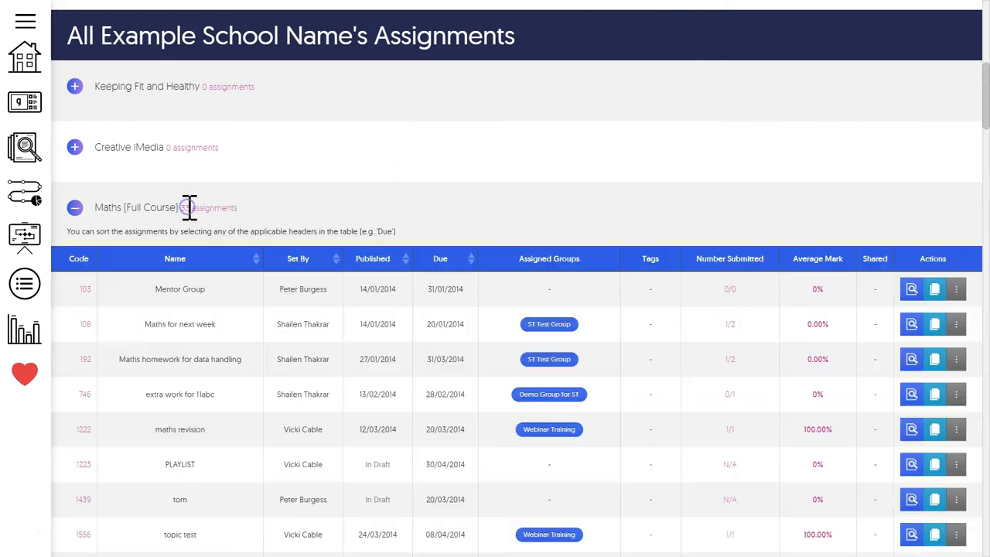
{"action": "scroll", "scroll_direction": "down", "scroll_amount": 3}
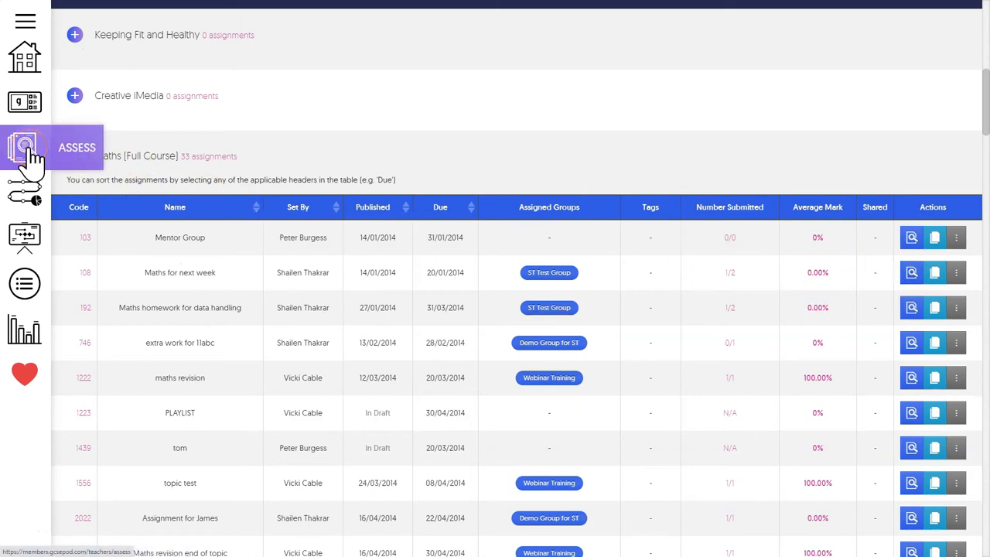
{"action": "left_click", "coordinate": [24, 147]}
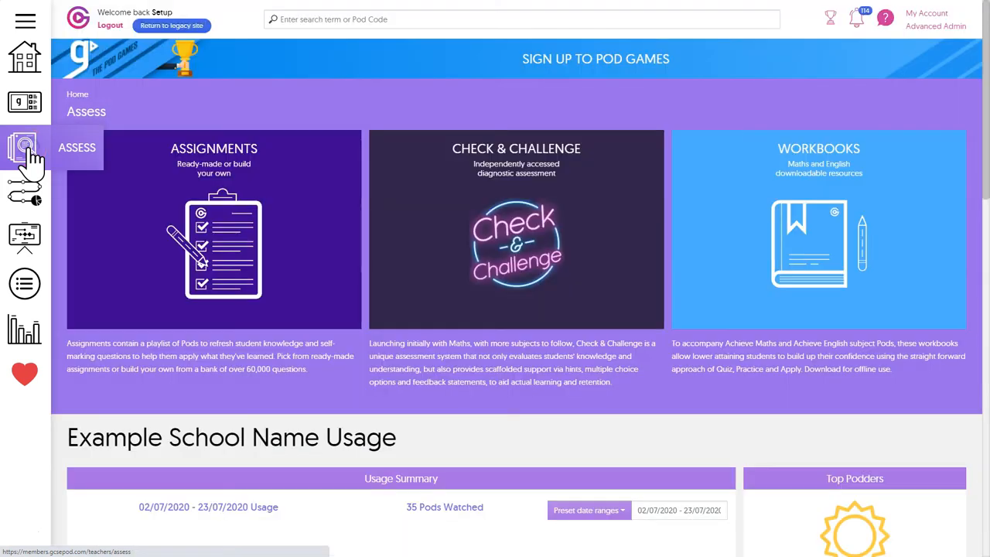
{"action": "left_click", "coordinate": [24, 147]}
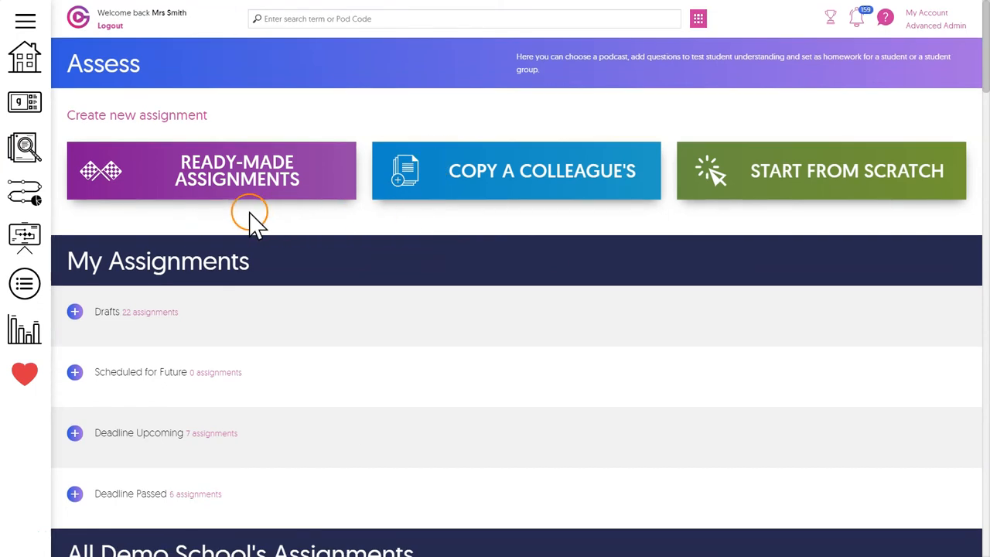
{"action": "mouse_move", "coordinate": [797, 220]}
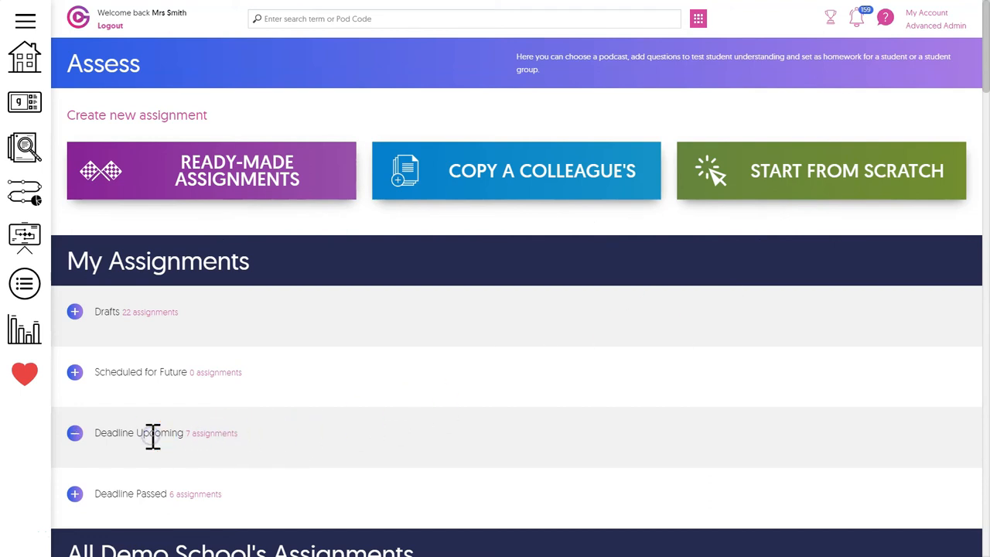
List the seven upcoming-deadline assignments and open the Landform Process and Change (Part 3) report
{"action": "left_click", "coordinate": [74, 433]}
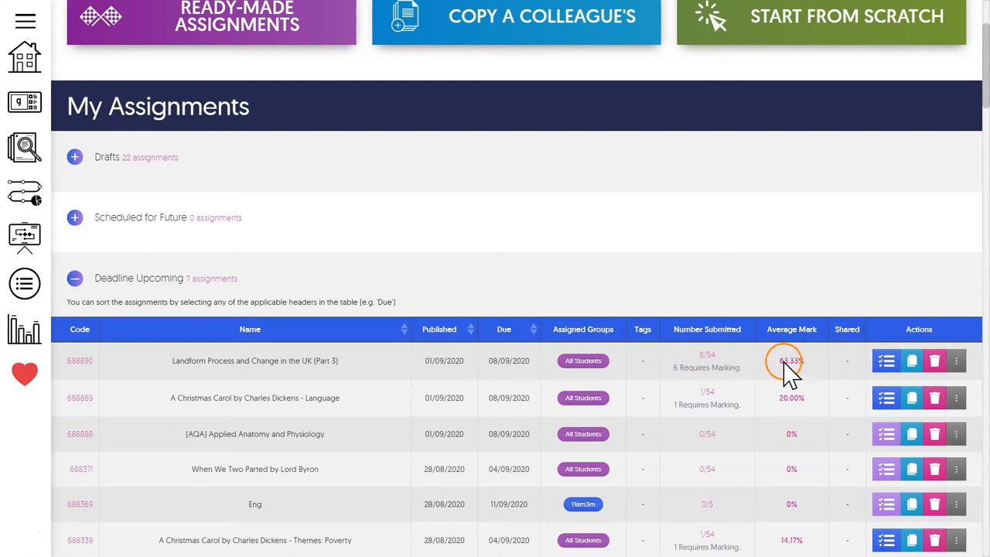
{"action": "left_click", "coordinate": [887, 360]}
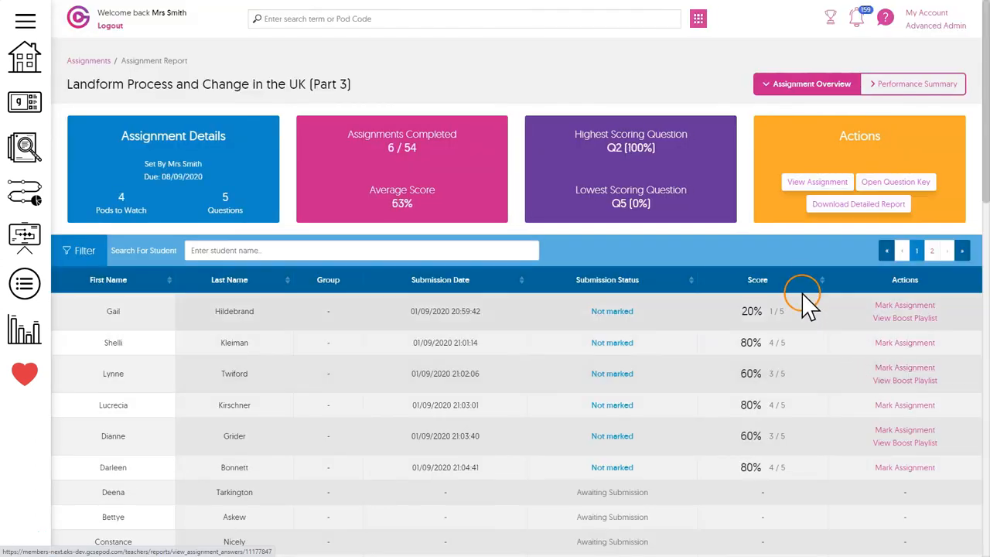
{"action": "mouse_move", "coordinate": [913, 83]}
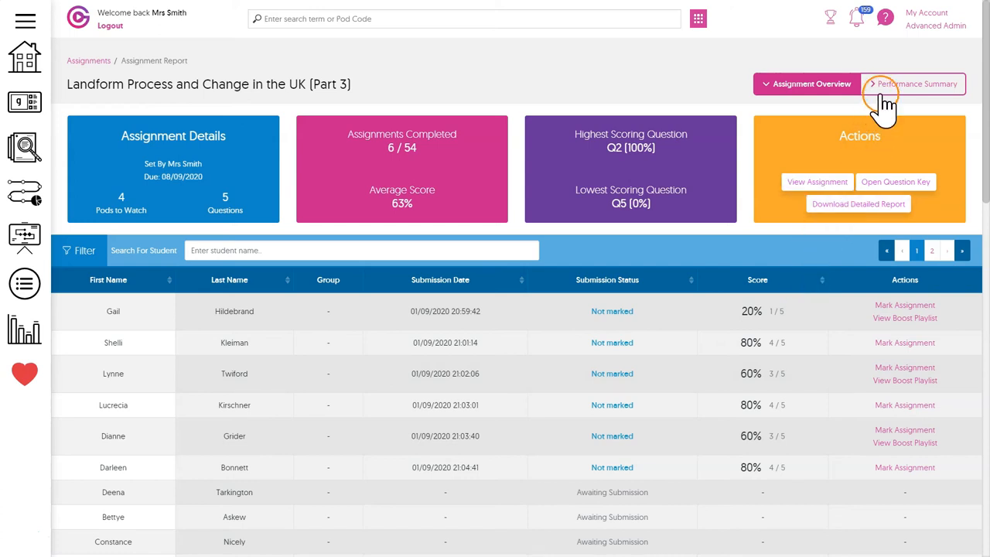
Review Landform Part 3 per-question results, then open the 20% scorer's Boost Playlist
{"action": "left_click", "coordinate": [916, 84]}
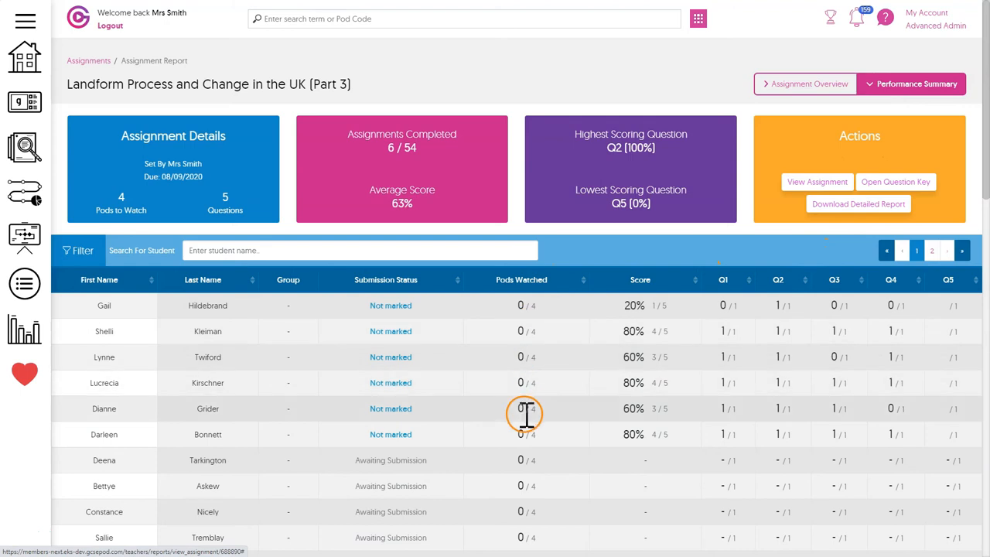
{"action": "mouse_move", "coordinate": [953, 309]}
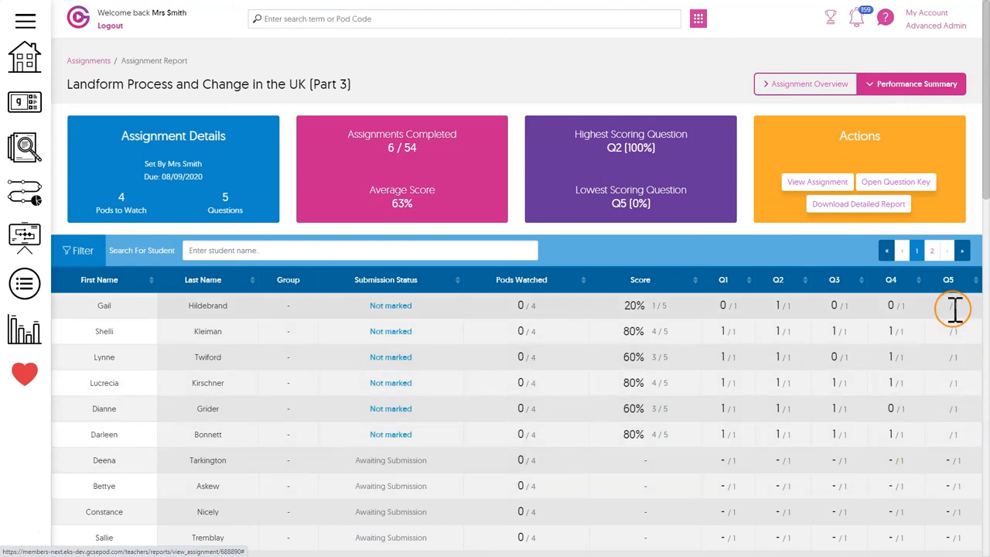
{"action": "mouse_move", "coordinate": [954, 308]}
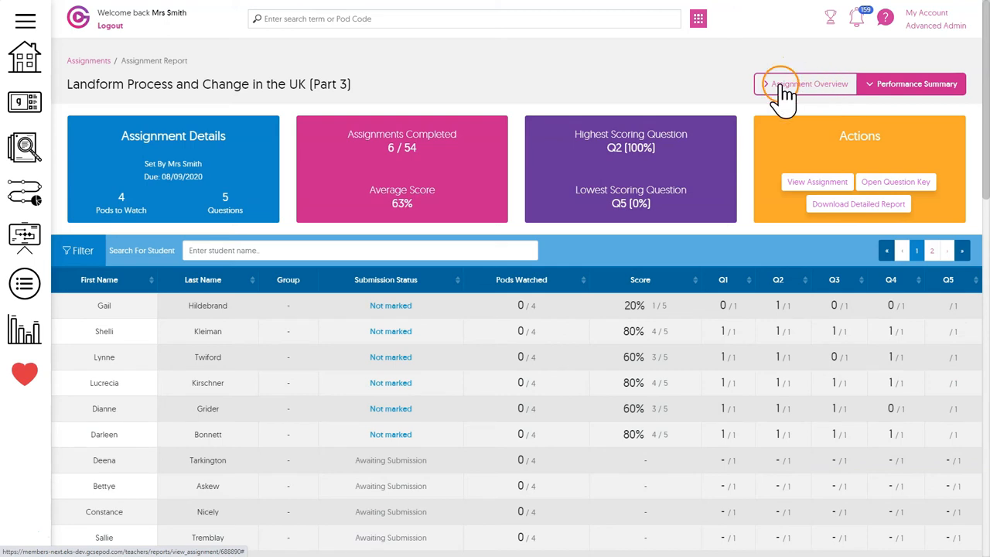
{"action": "left_click", "coordinate": [805, 84]}
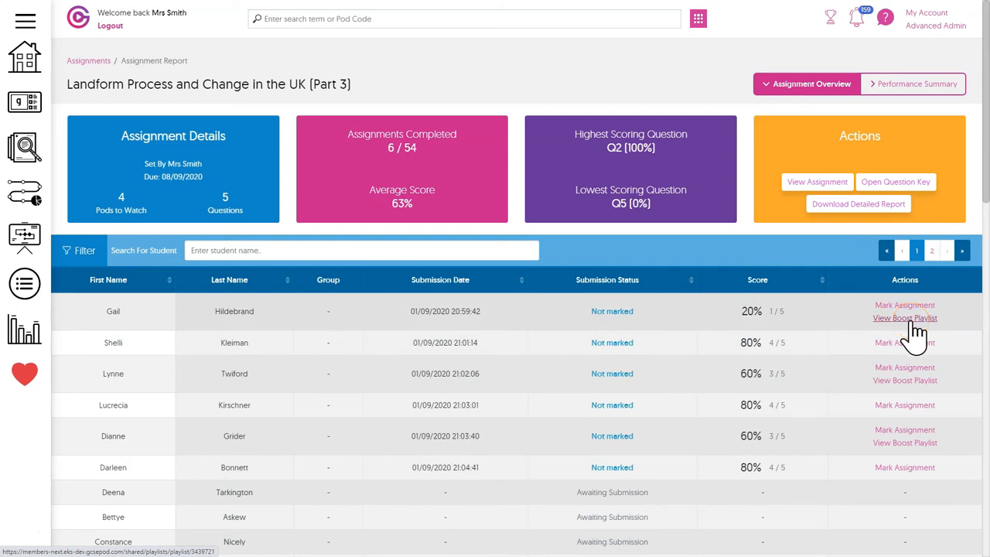
{"action": "left_click", "coordinate": [905, 318]}
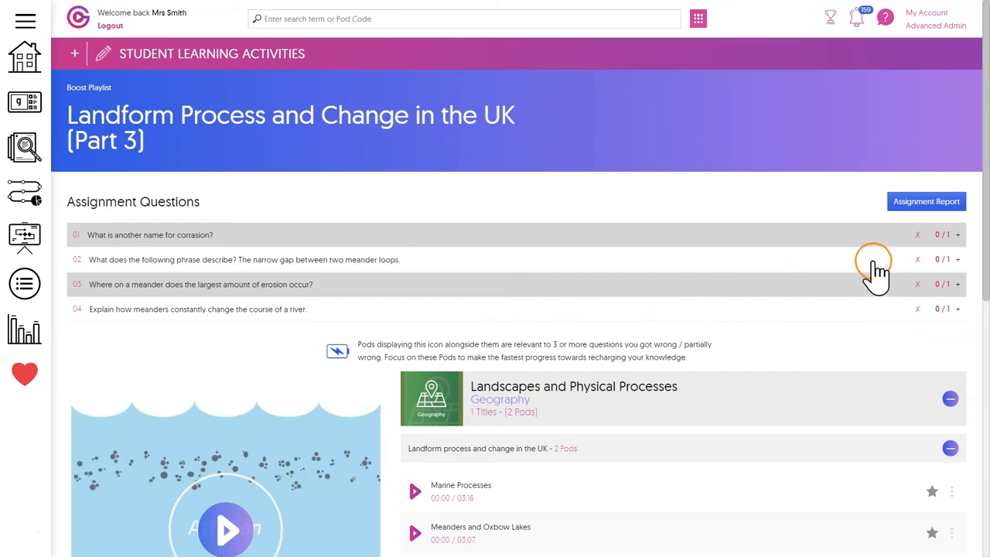
{"action": "scroll", "scroll_direction": "down", "scroll_amount": 3}
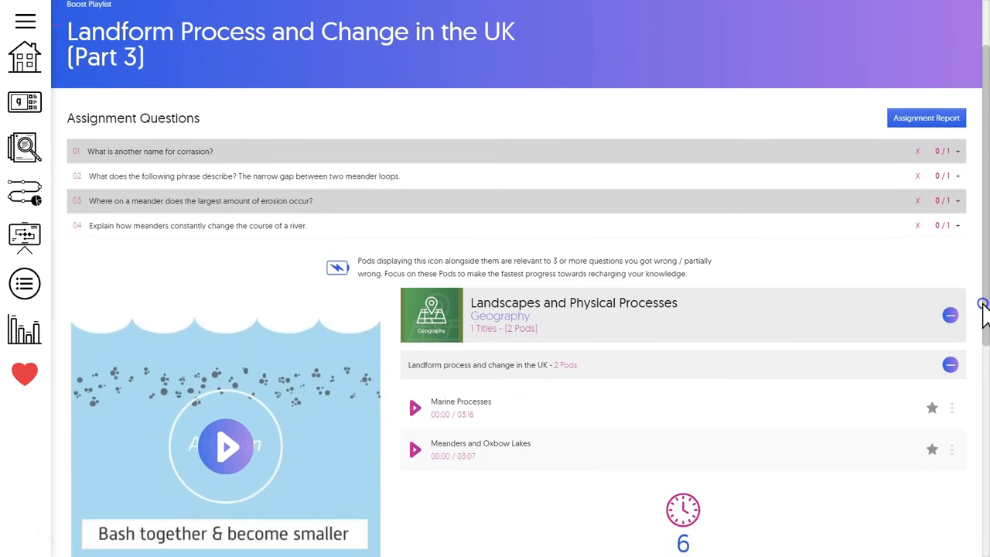
{"action": "scroll", "scroll_direction": "down", "scroll_amount": 3}
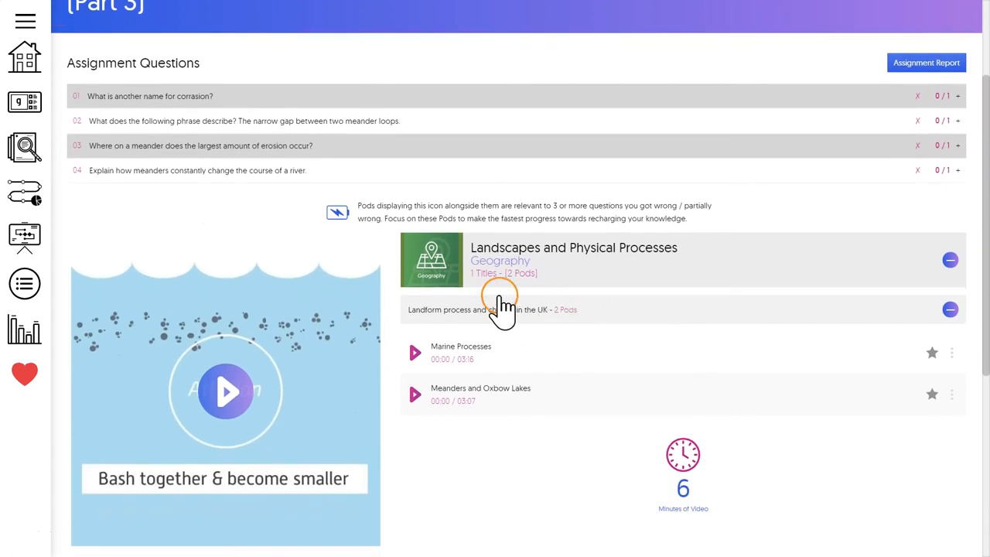
{"action": "mouse_move", "coordinate": [526, 317]}
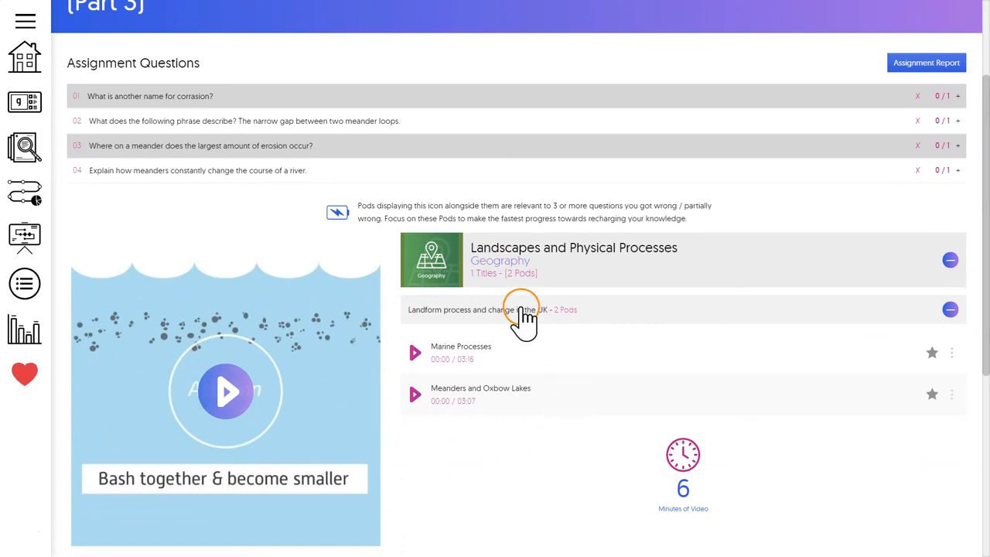
{"action": "scroll", "scroll_direction": "down", "scroll_amount": 3}
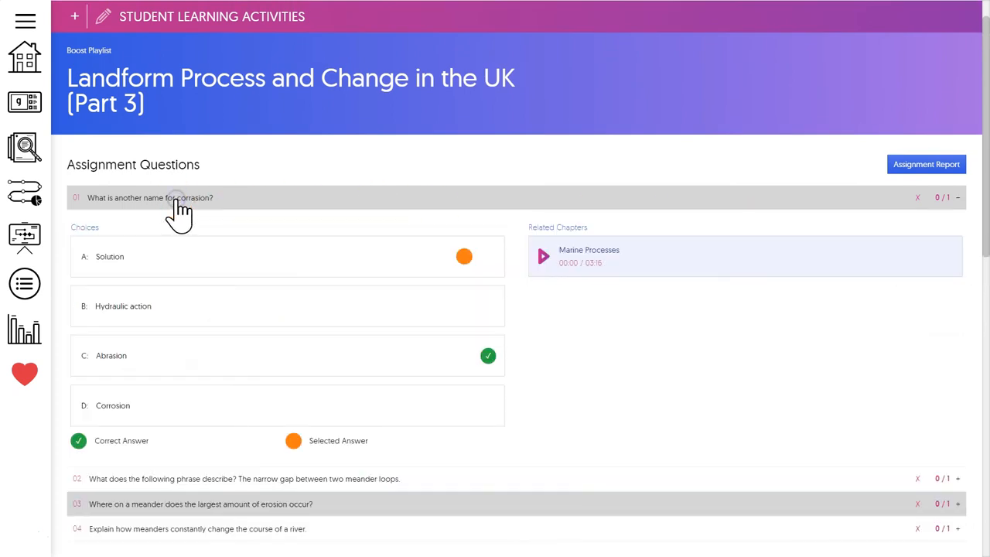
{"action": "mouse_move", "coordinate": [159, 445]}
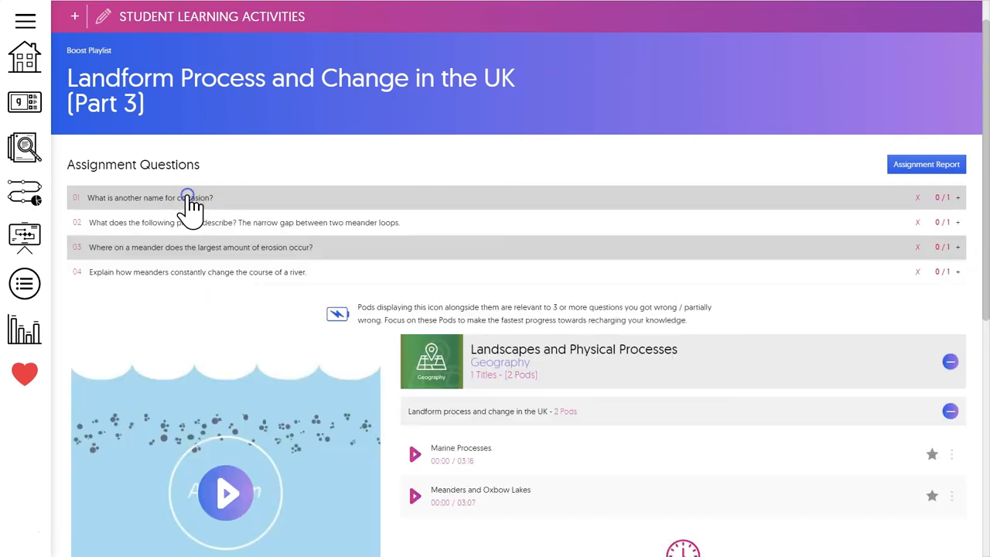
{"action": "mouse_move", "coordinate": [365, 236]}
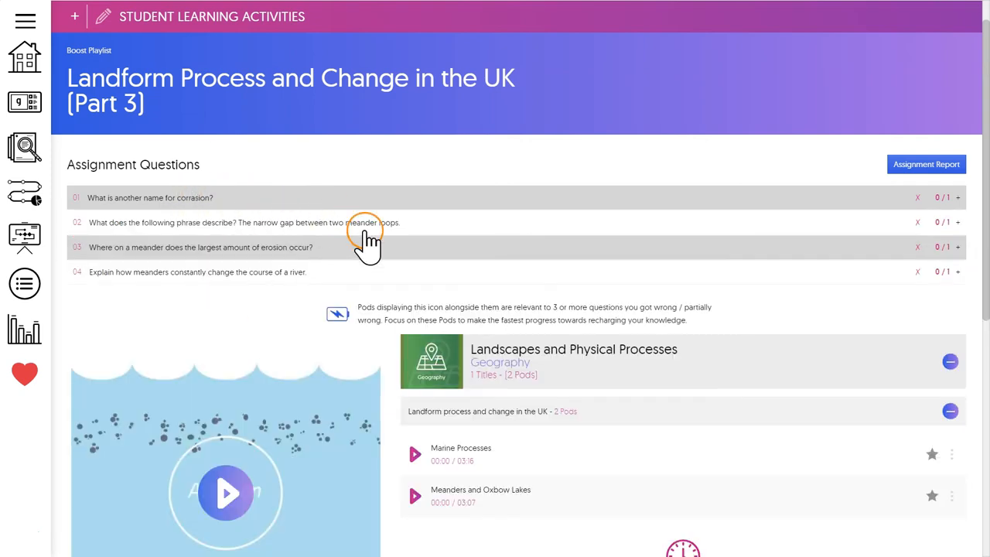
{"action": "mouse_move", "coordinate": [395, 321]}
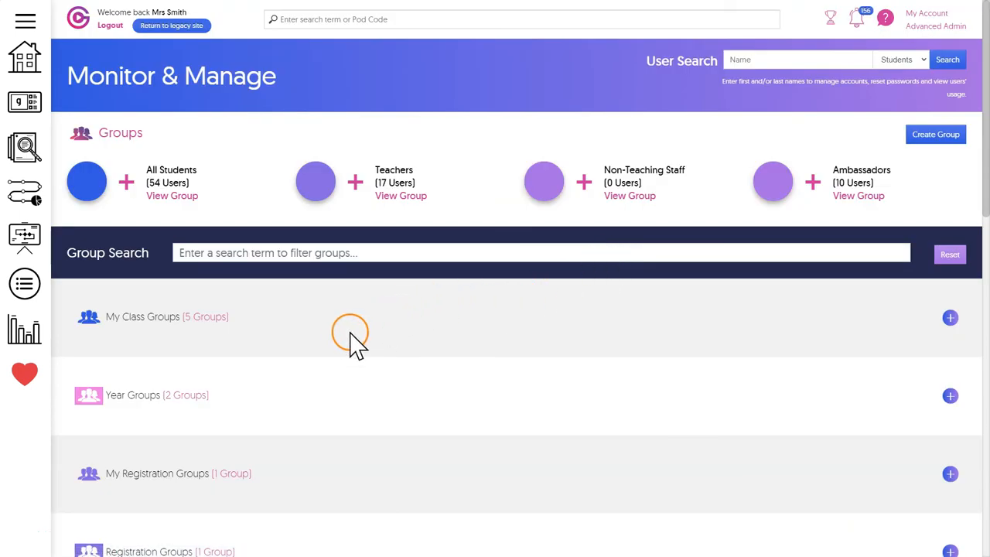
{"action": "mouse_move", "coordinate": [348, 340]}
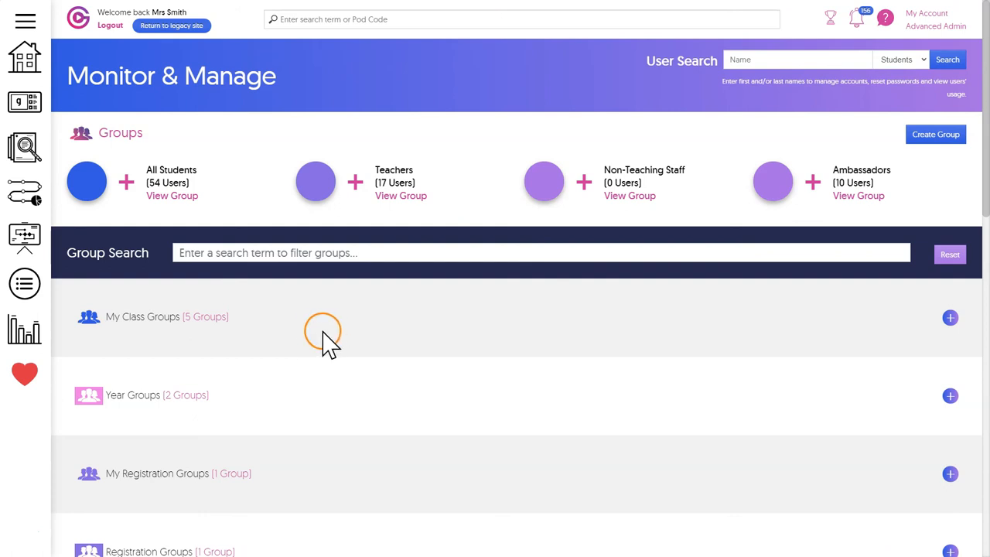
Expand My Class Groups and open the 11Geo/54 group's student usage table
{"action": "left_click", "coordinate": [950, 317]}
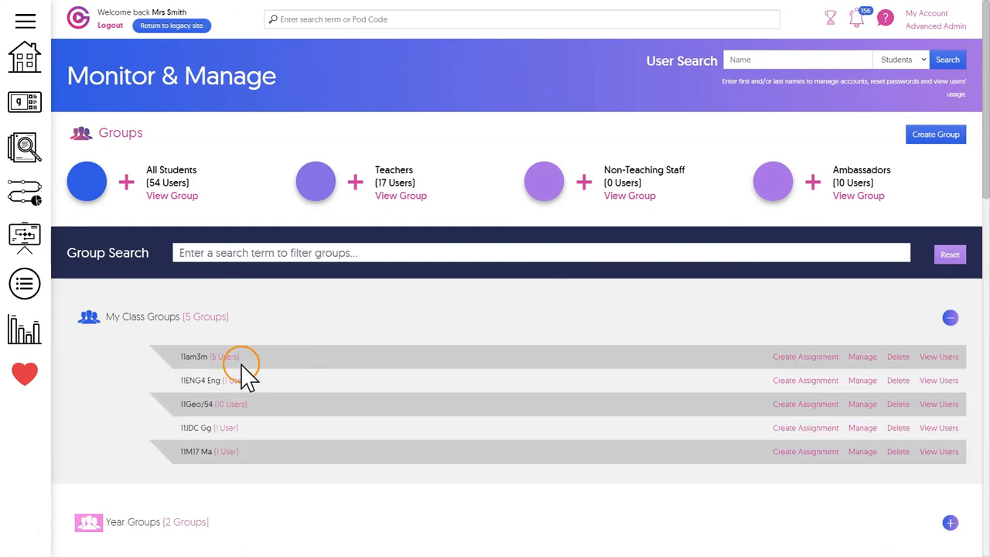
{"action": "mouse_move", "coordinate": [252, 425]}
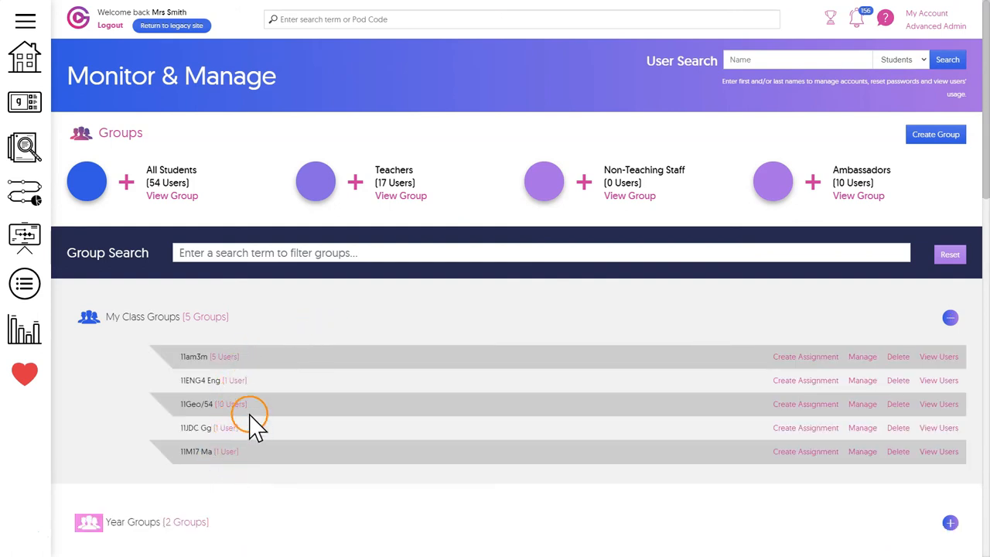
{"action": "left_click", "coordinate": [938, 404]}
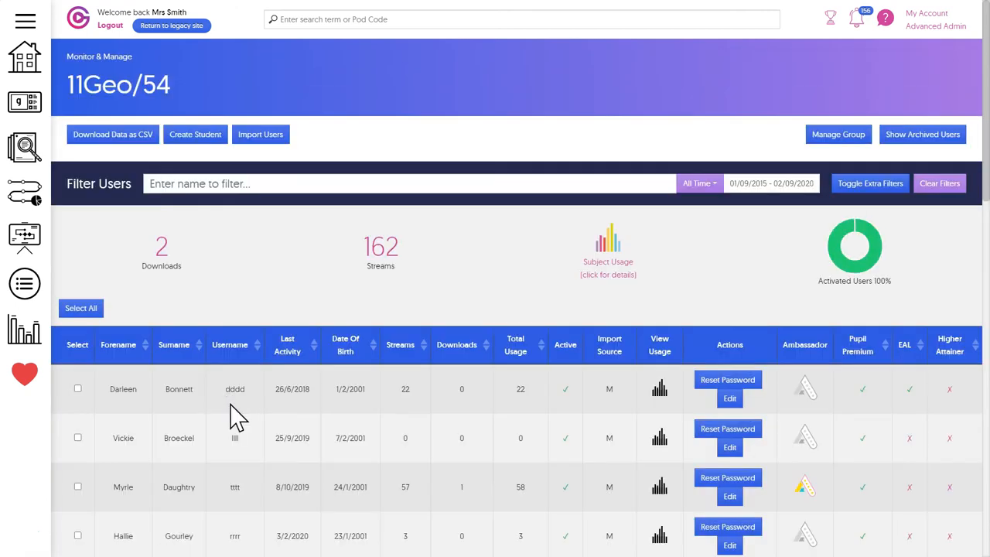
{"action": "scroll", "scroll_direction": "down", "scroll_amount": 3}
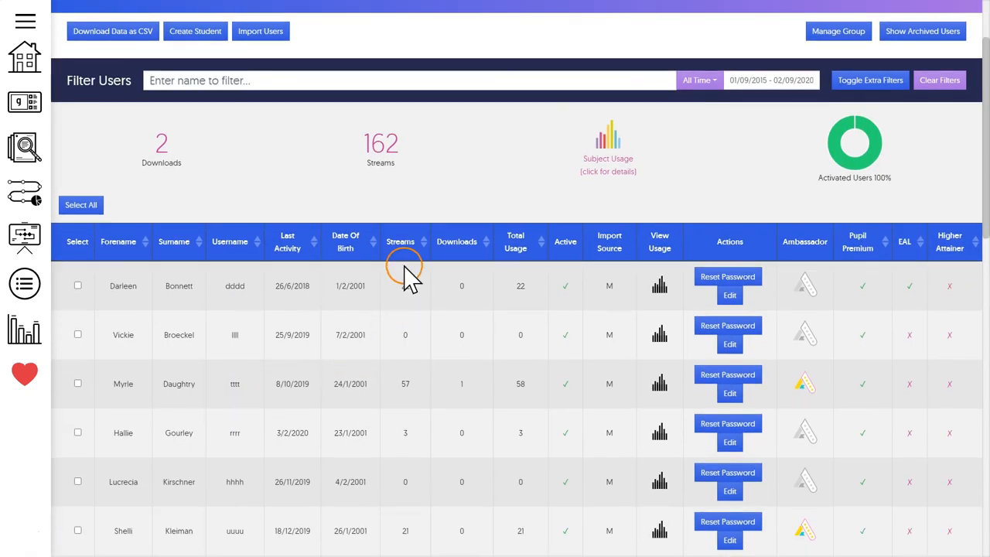
{"action": "left_click", "coordinate": [515, 242]}
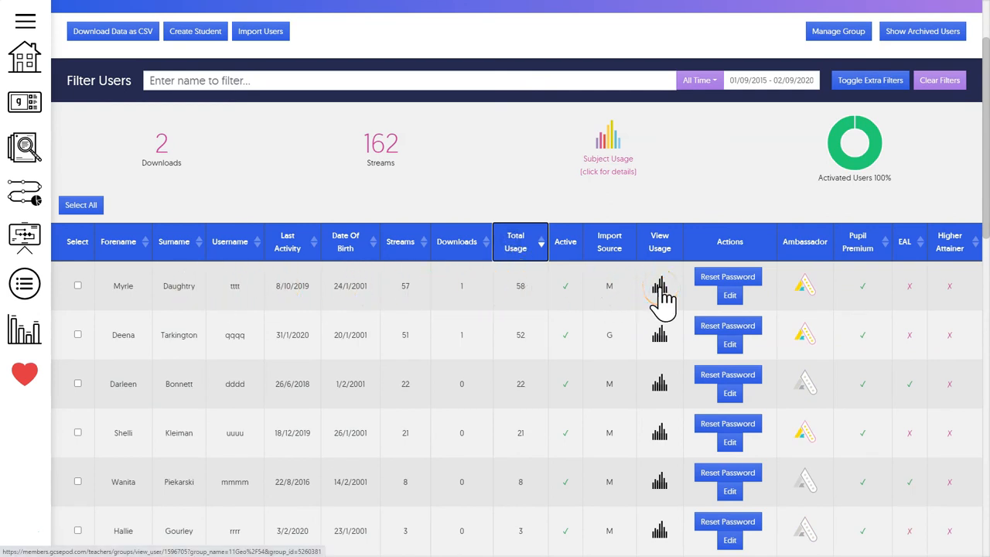
{"action": "mouse_move", "coordinate": [24, 329]}
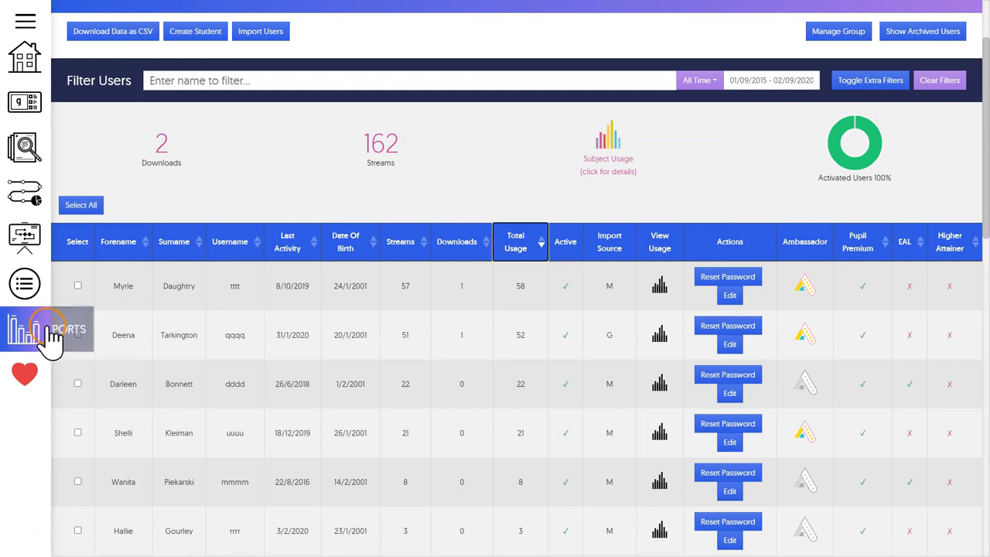
Open View Reports, showing the all-time usage summary of 1354 pods watched
{"action": "left_click", "coordinate": [24, 329]}
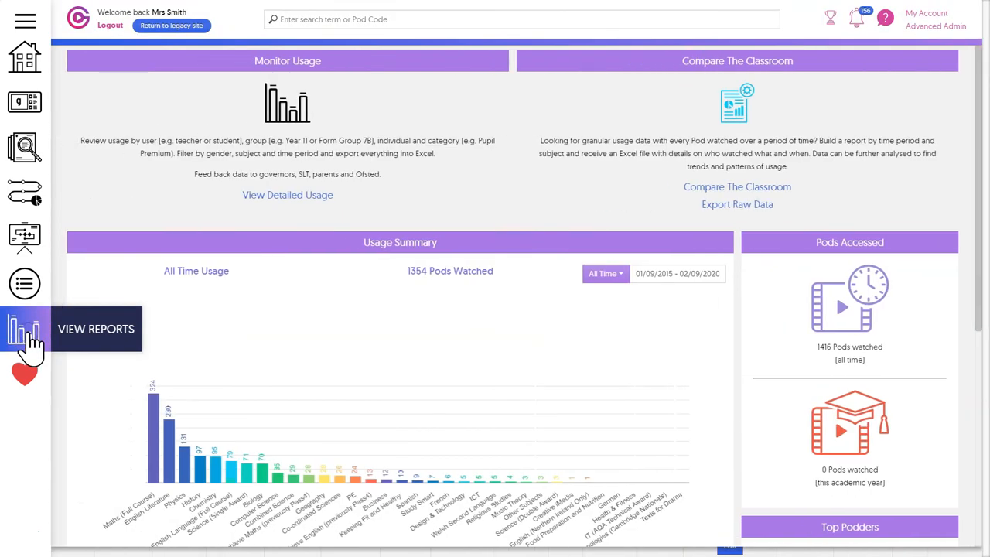
{"action": "mouse_move", "coordinate": [772, 166]}
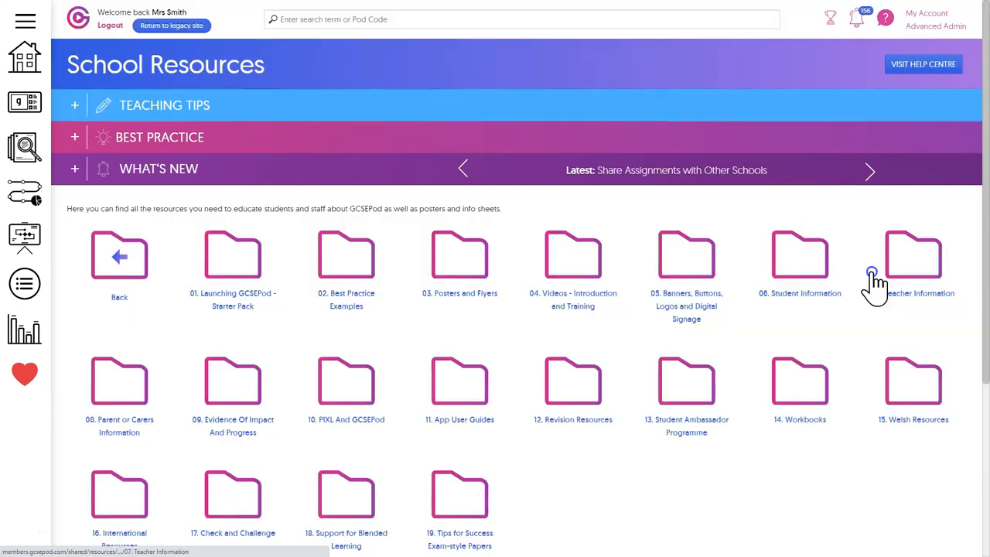
{"action": "mouse_move", "coordinate": [587, 317]}
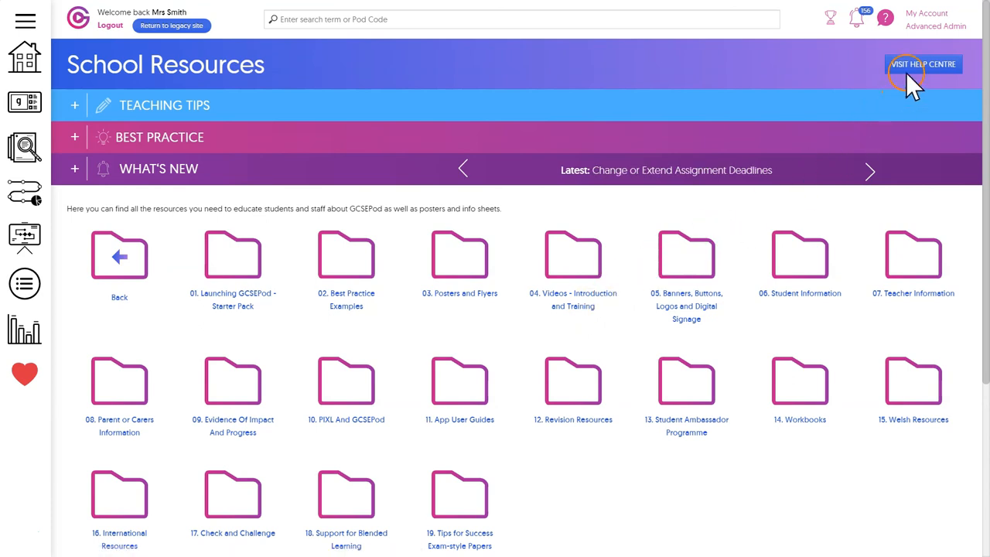
Open the Help Centre, then go back to the Home dashboard
{"action": "left_click", "coordinate": [923, 64]}
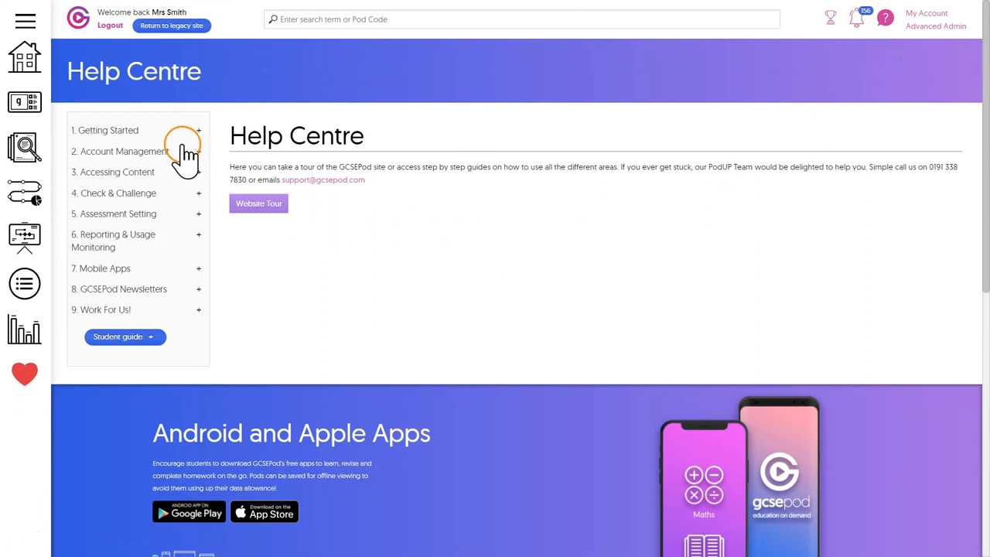
{"action": "mouse_move", "coordinate": [94, 105]}
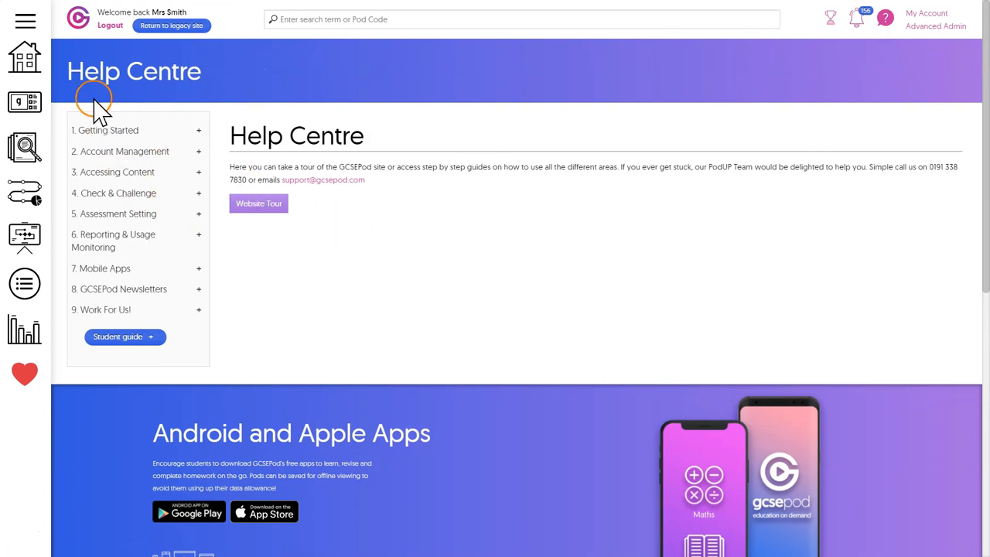
{"action": "mouse_move", "coordinate": [24, 58]}
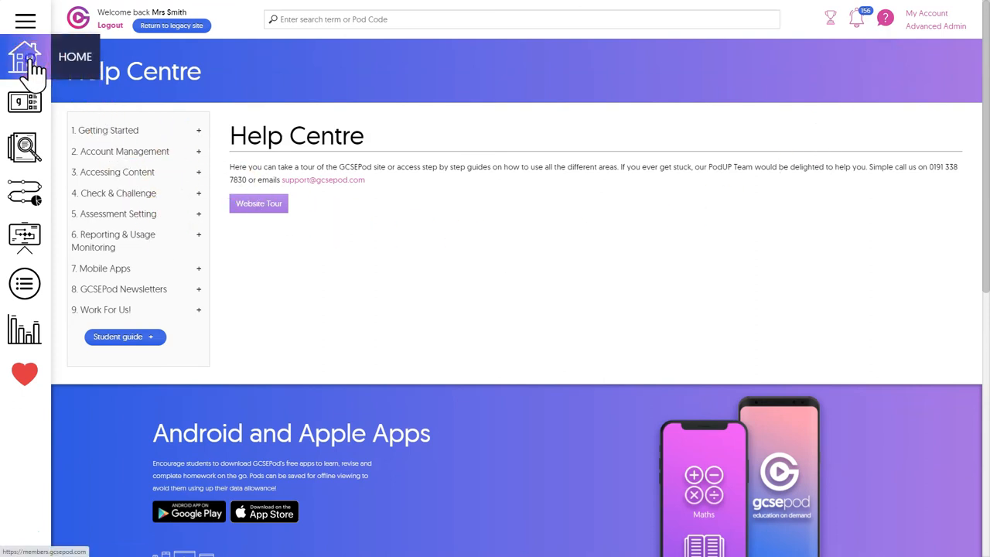
{"action": "left_click", "coordinate": [25, 62]}
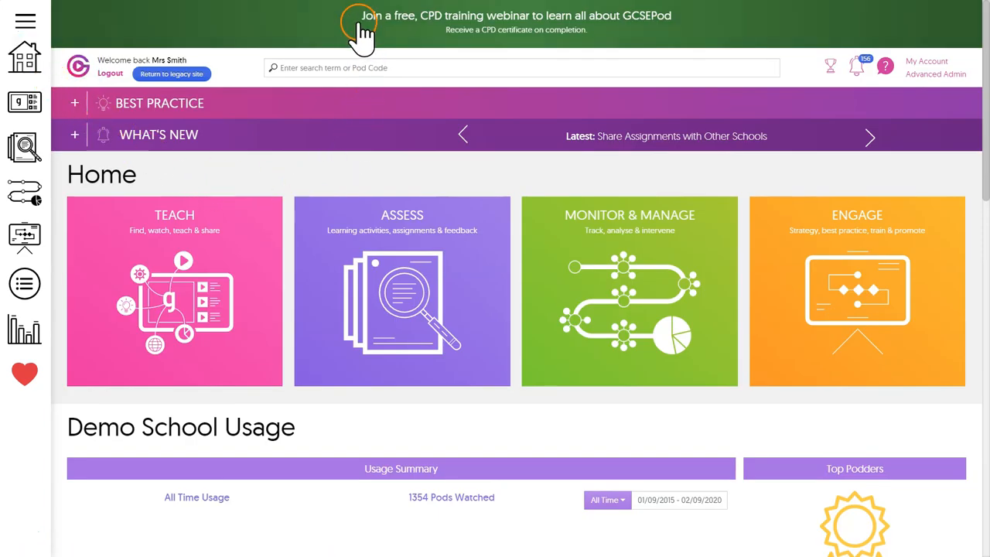
{"action": "mouse_move", "coordinate": [603, 62]}
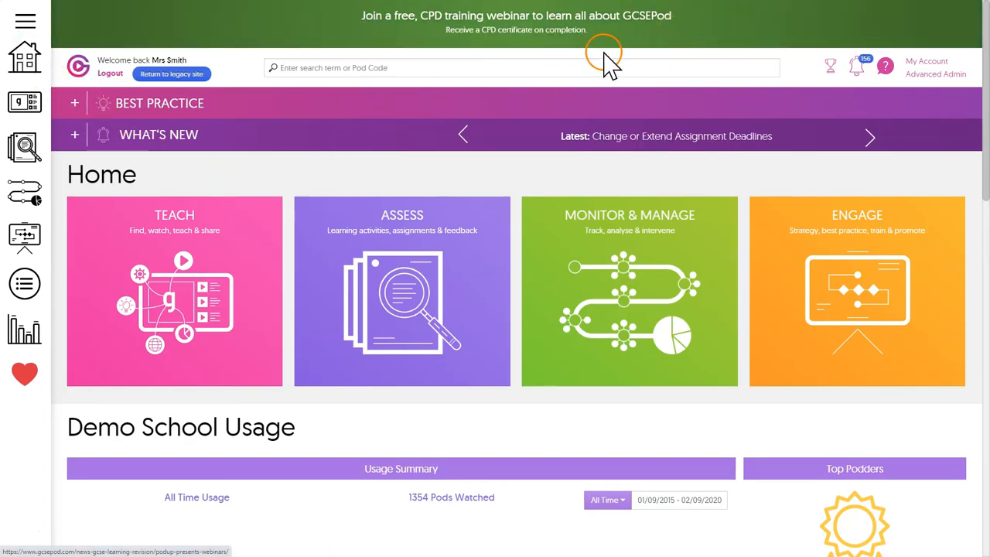
{"action": "mouse_move", "coordinate": [514, 39]}
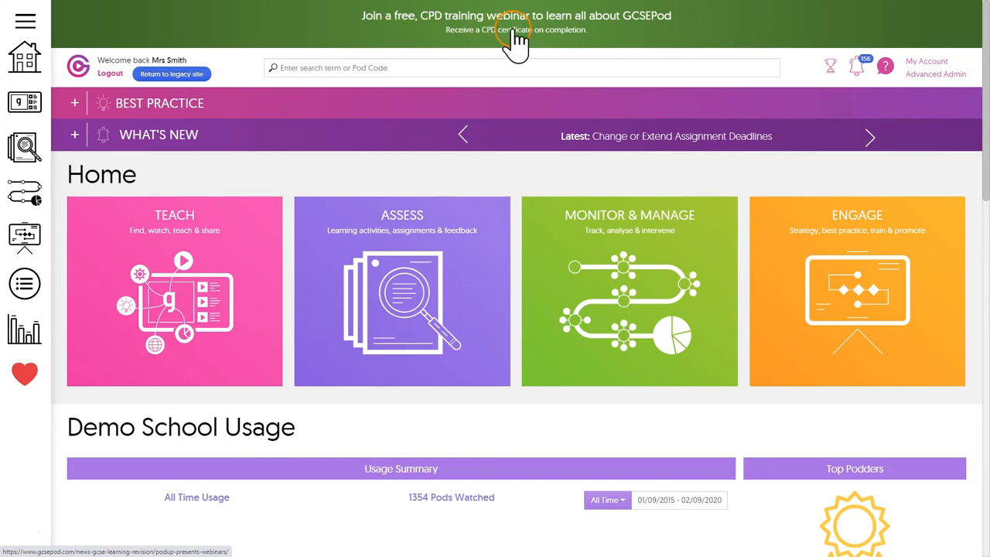